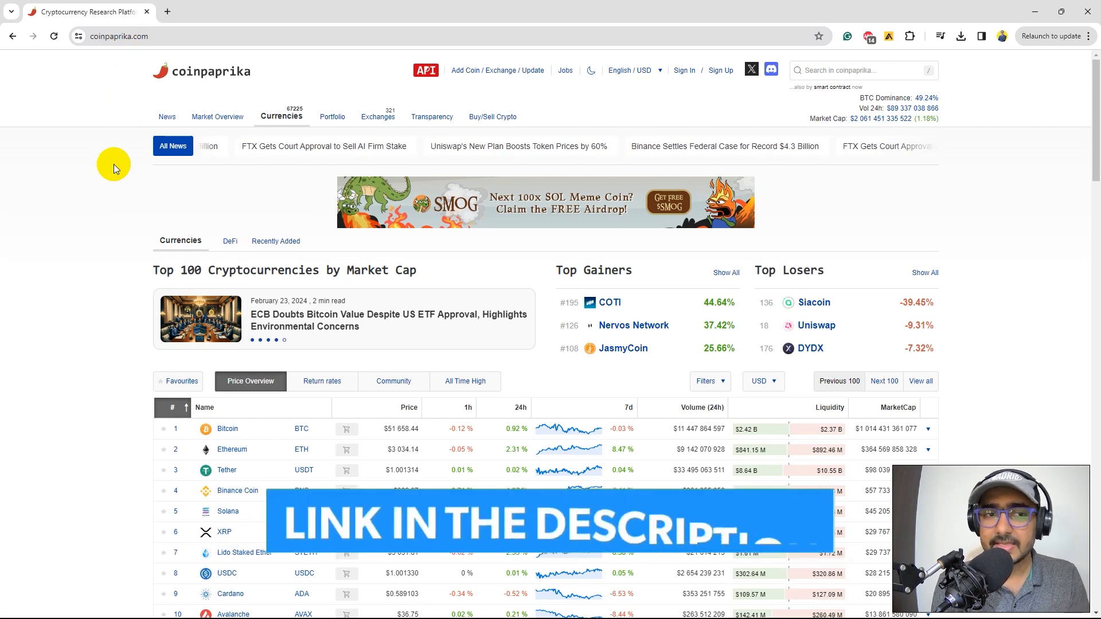
Browse the top 100 list, then show the DeFi and Recently Added cryptocurrency lists
scroll(down, 3)
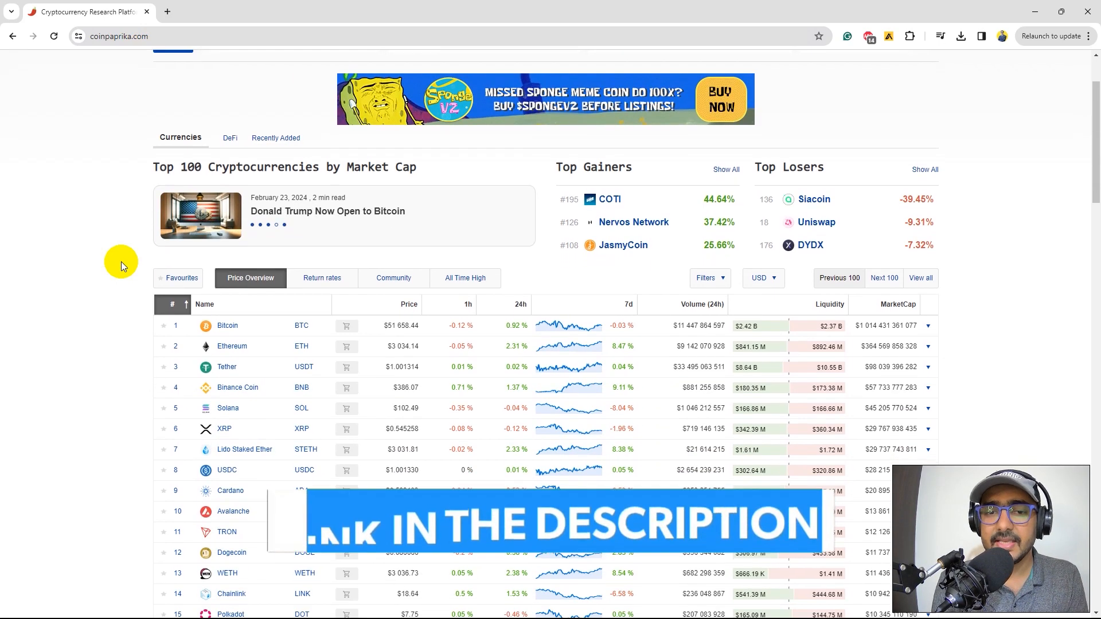
scroll(down, 3)
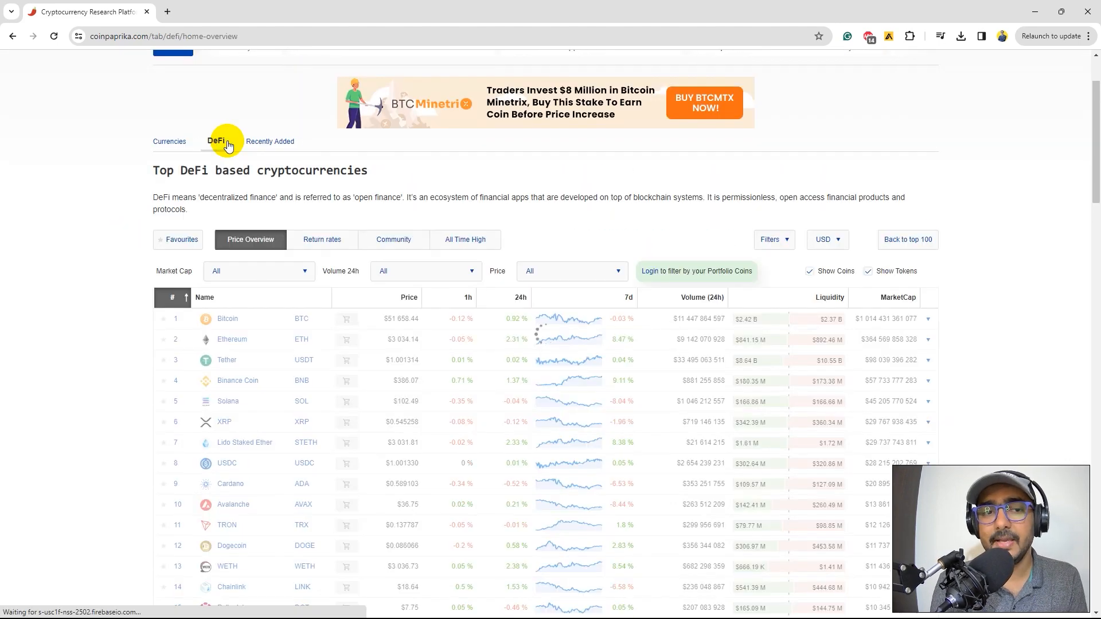
click(215, 140)
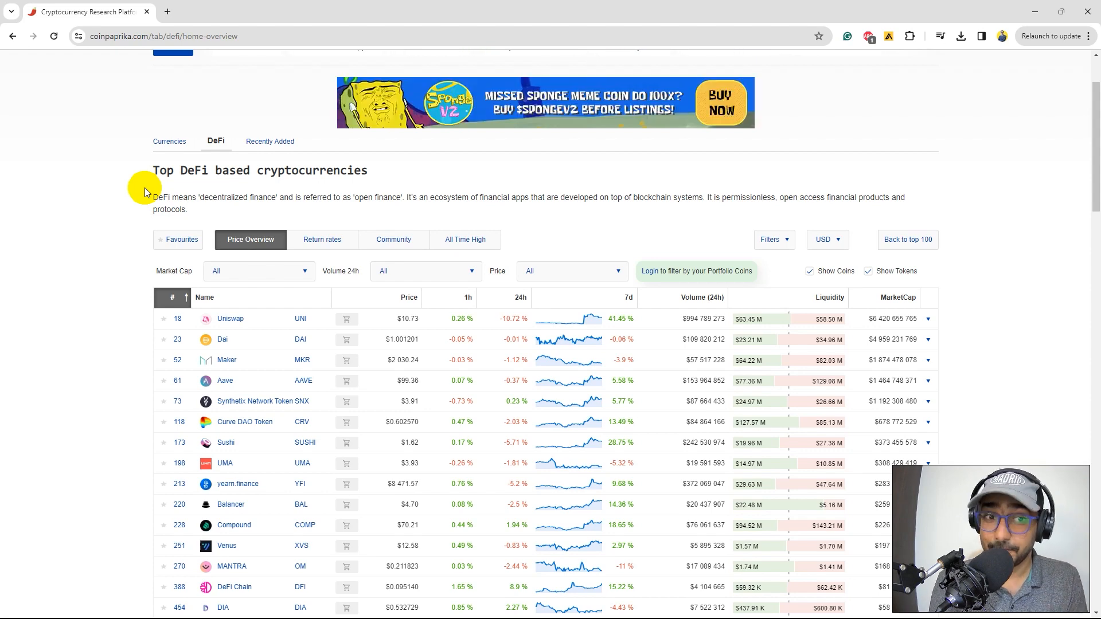
click(270, 142)
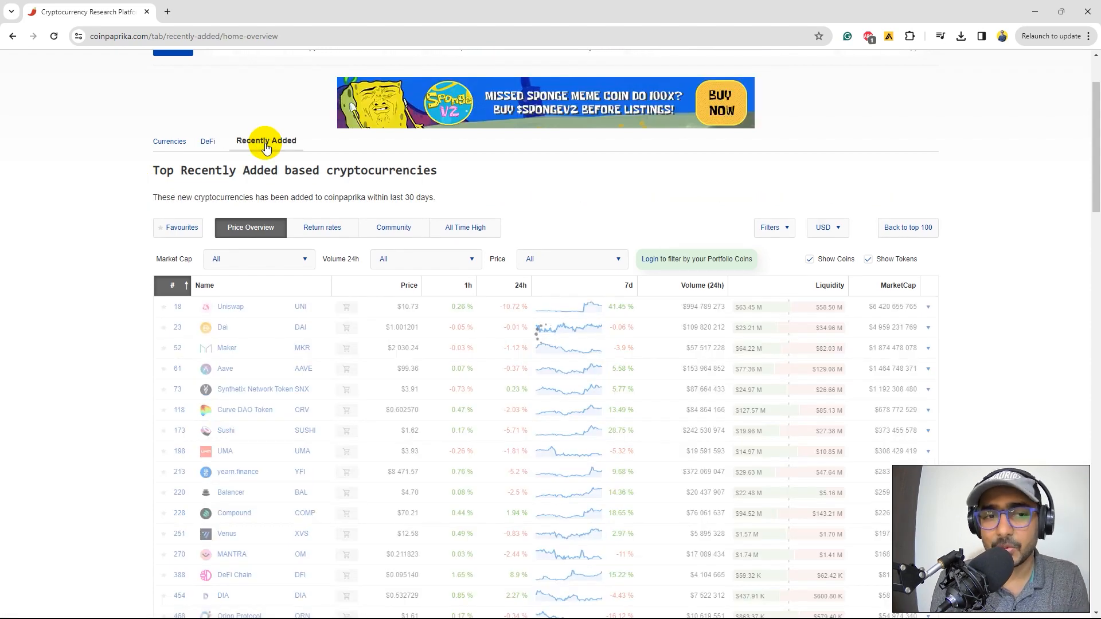
click(266, 140)
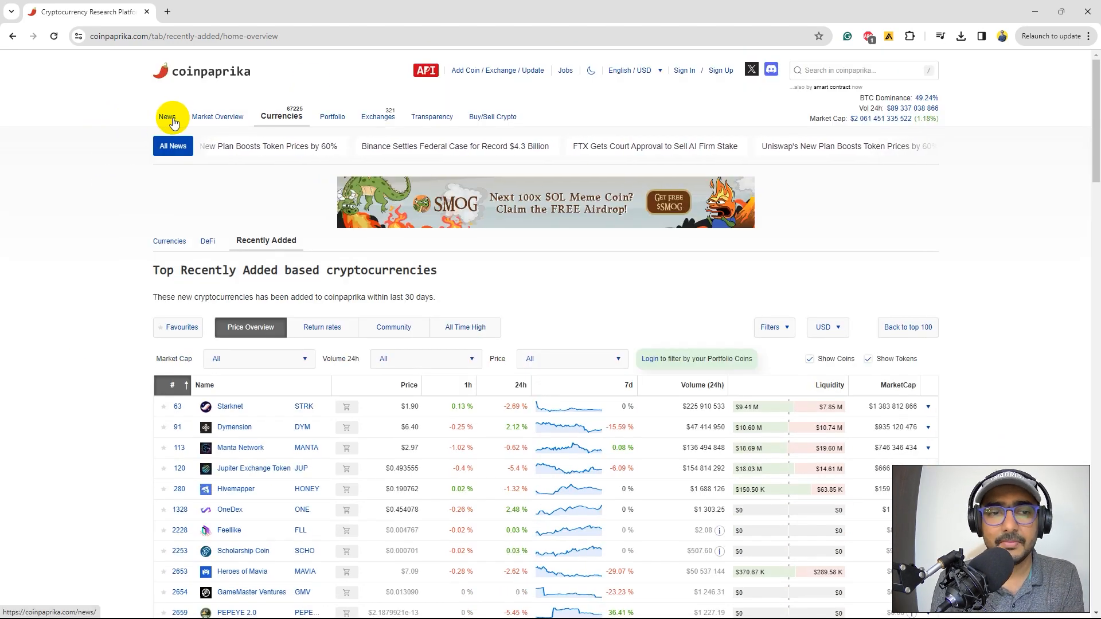
Show the crypto News page and scroll through its latest article cards
click(167, 117)
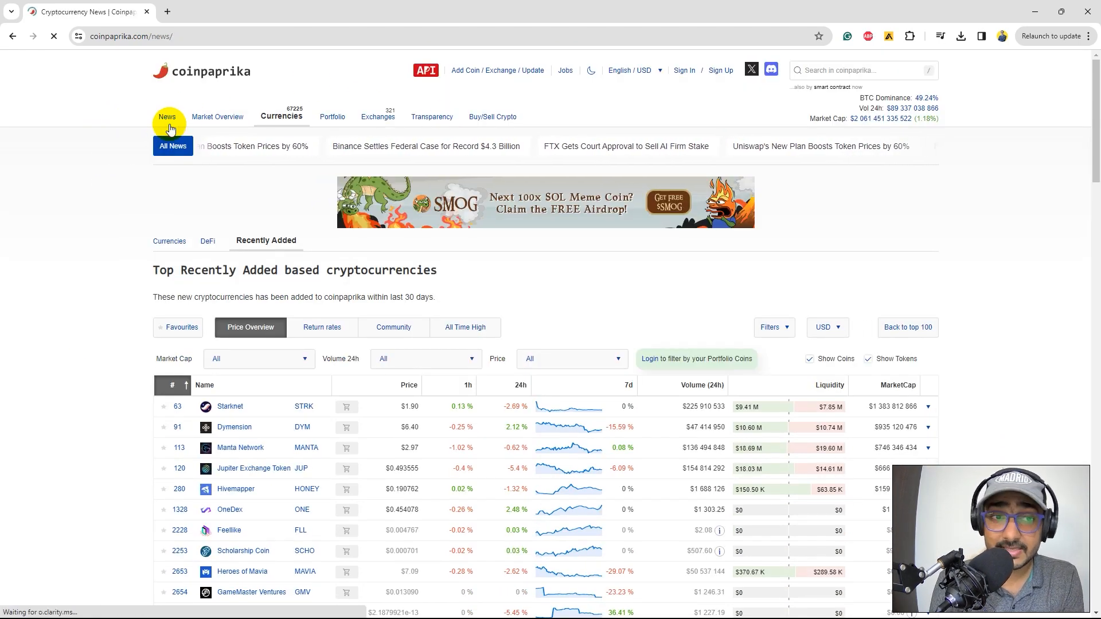
click(167, 117)
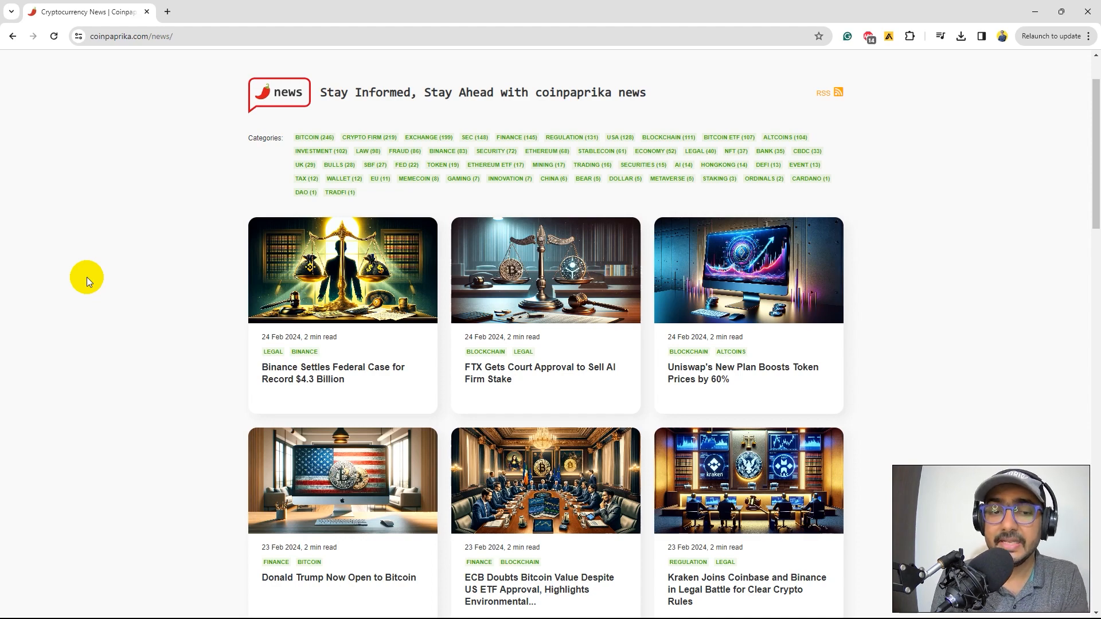
scroll(down, 3)
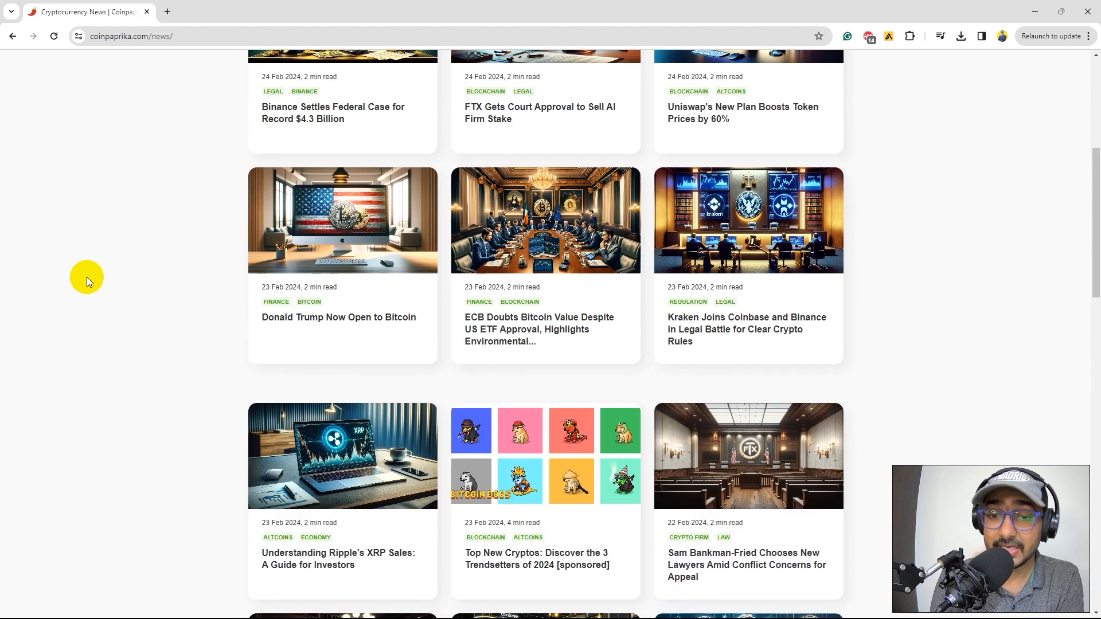
click(273, 114)
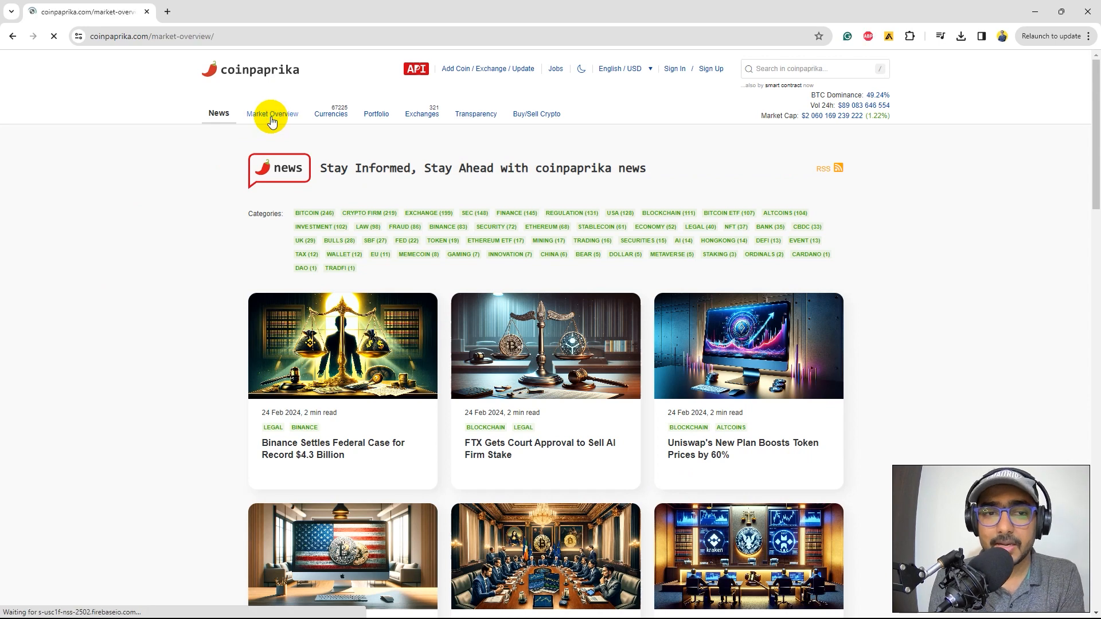
Show Market Overview and scroll its market cap, Bitcoin, volume and dominance charts
click(272, 114)
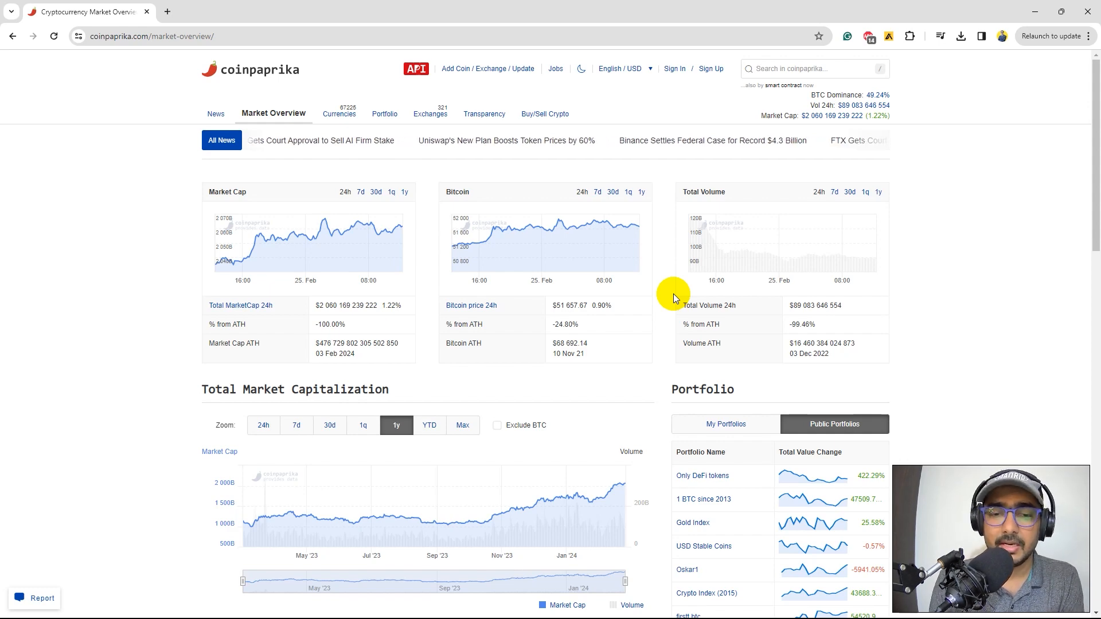
scroll(down, 3)
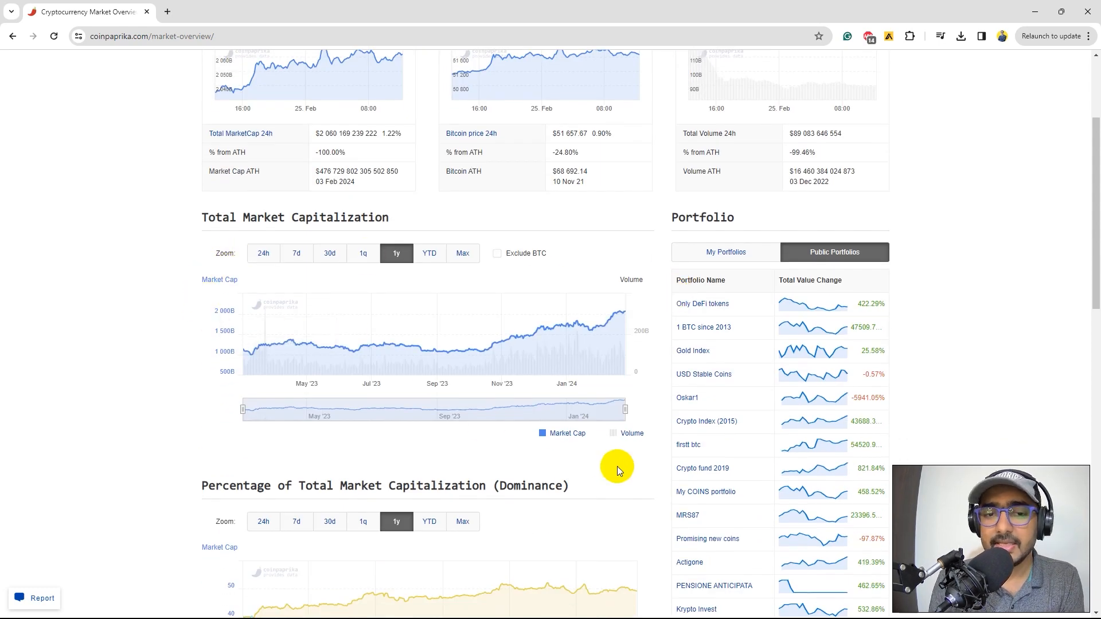
scroll(down, 3)
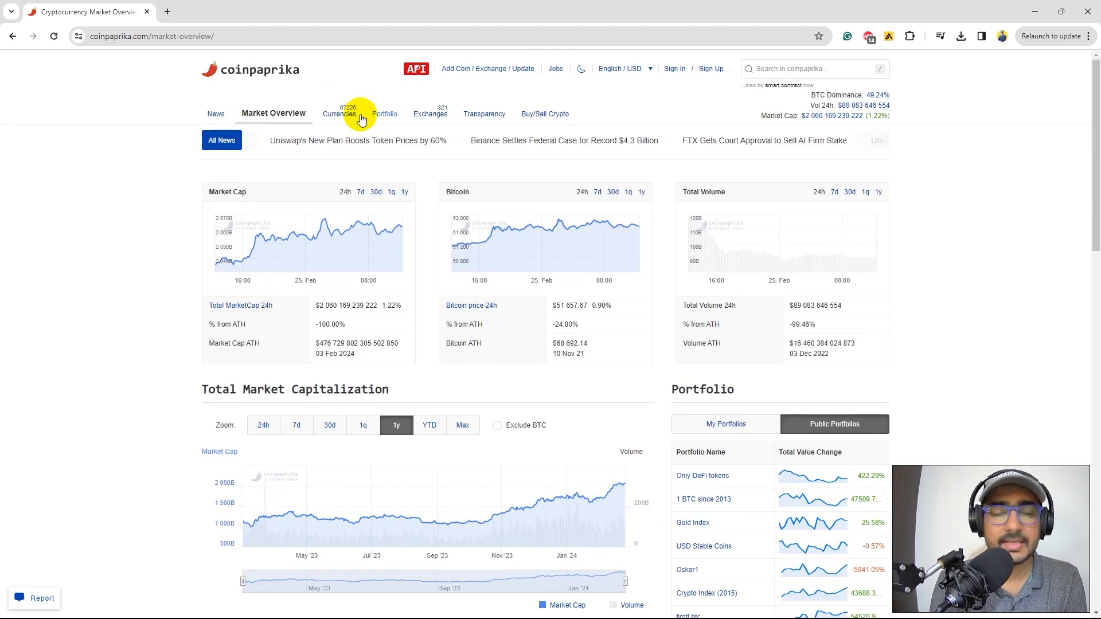
Return to Currencies, then show the Portfolio page of public portfolios ranked by followers
click(345, 113)
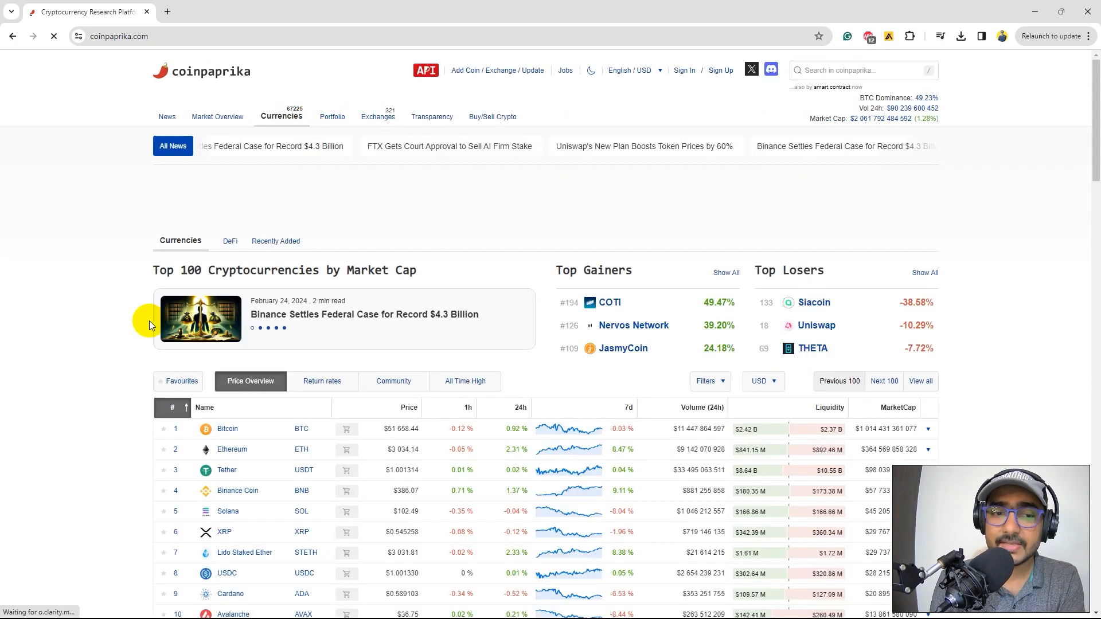
mouse_move(125, 409)
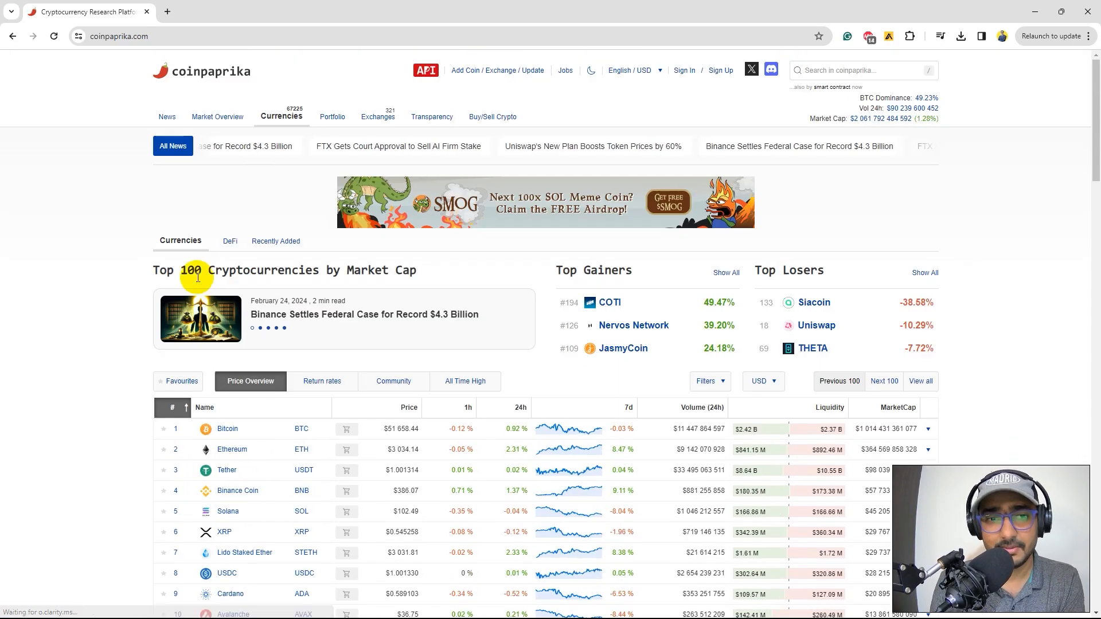
click(332, 117)
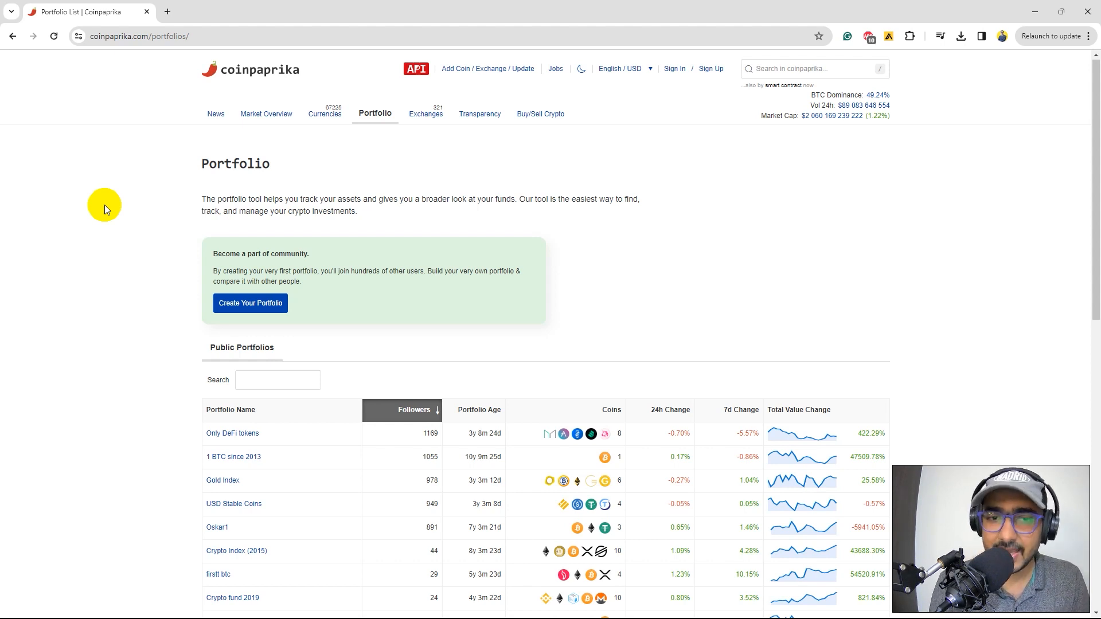
mouse_move(448, 105)
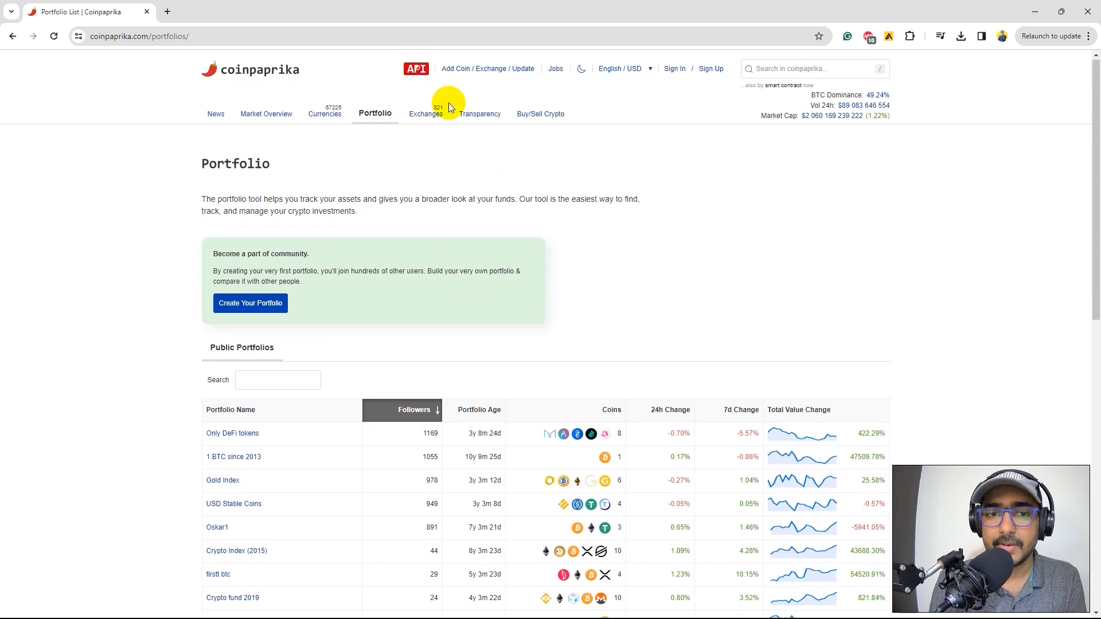
Show the Exchanges ranking of spot exchanges by volume and scroll through the table
click(426, 113)
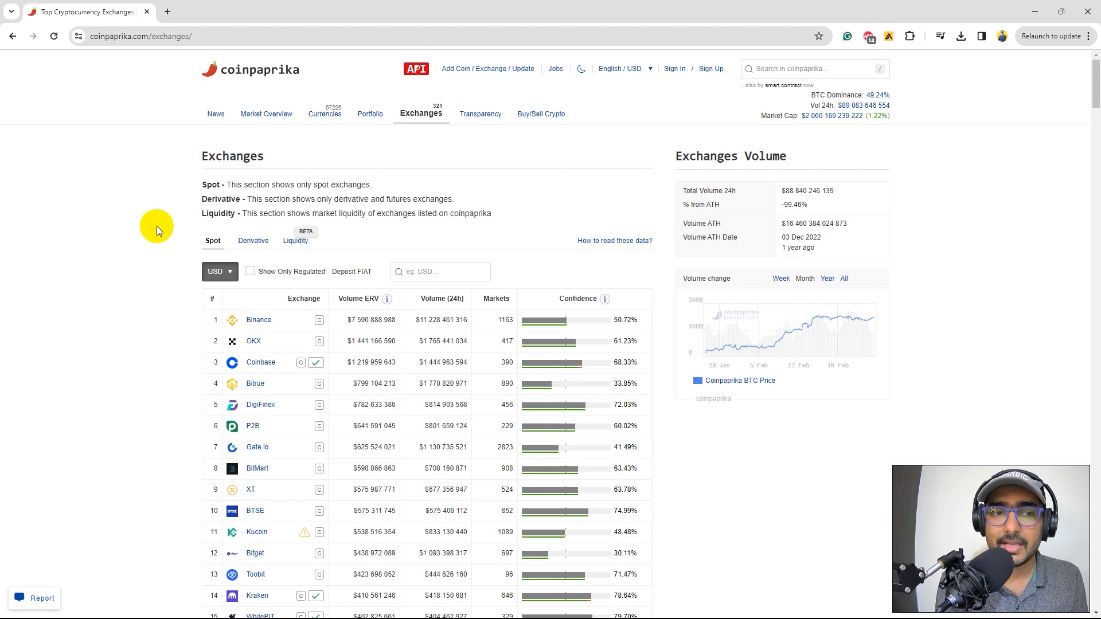
scroll(down, 3)
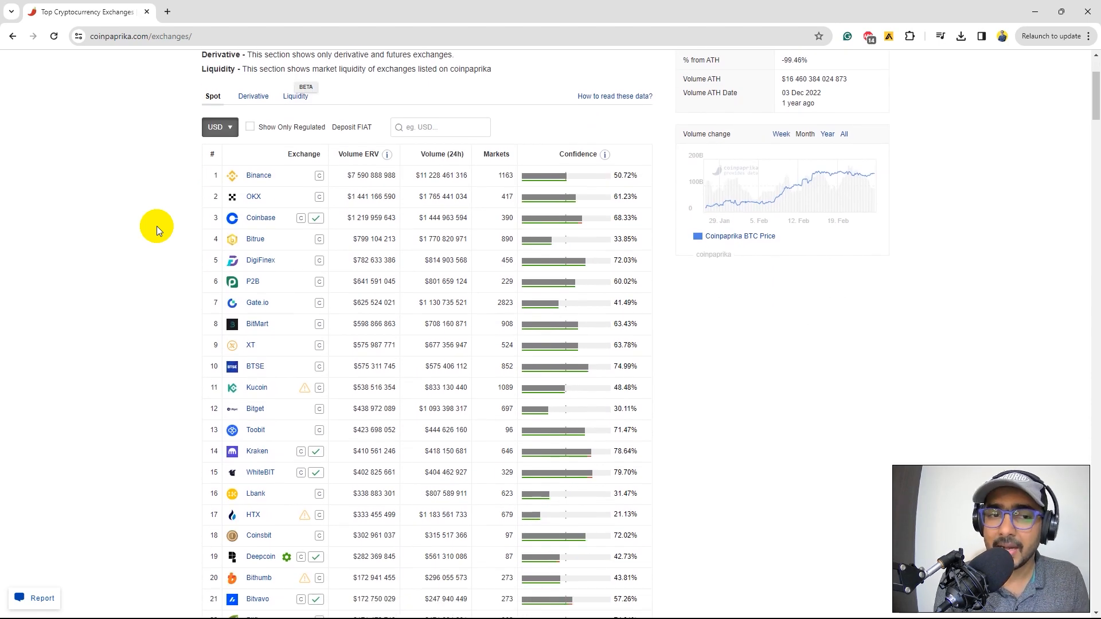
scroll(down, 3)
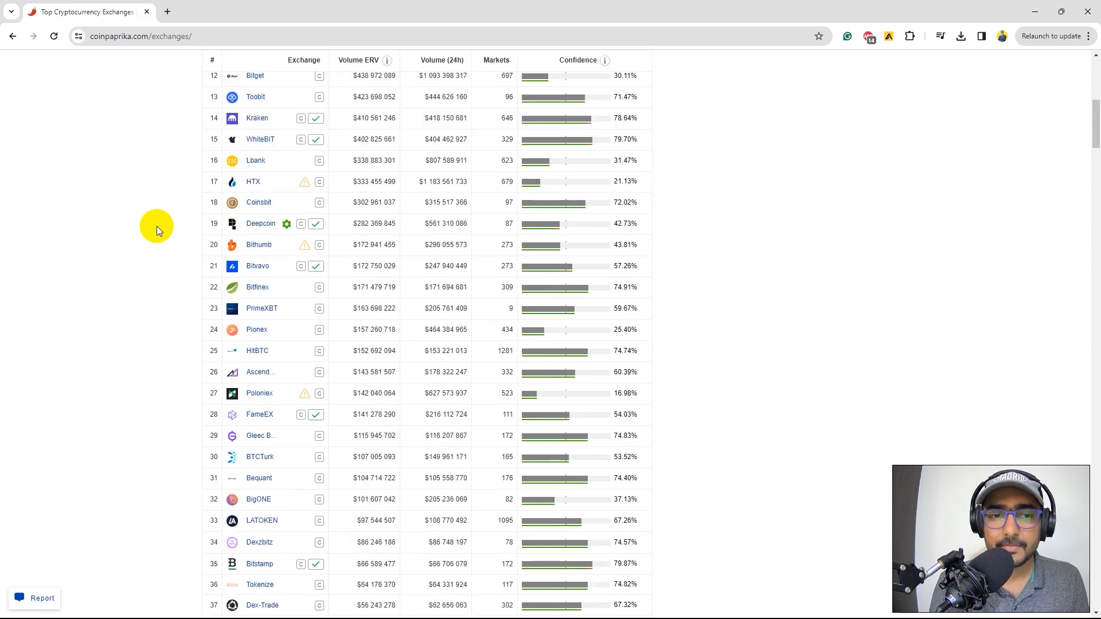
scroll(down, 3)
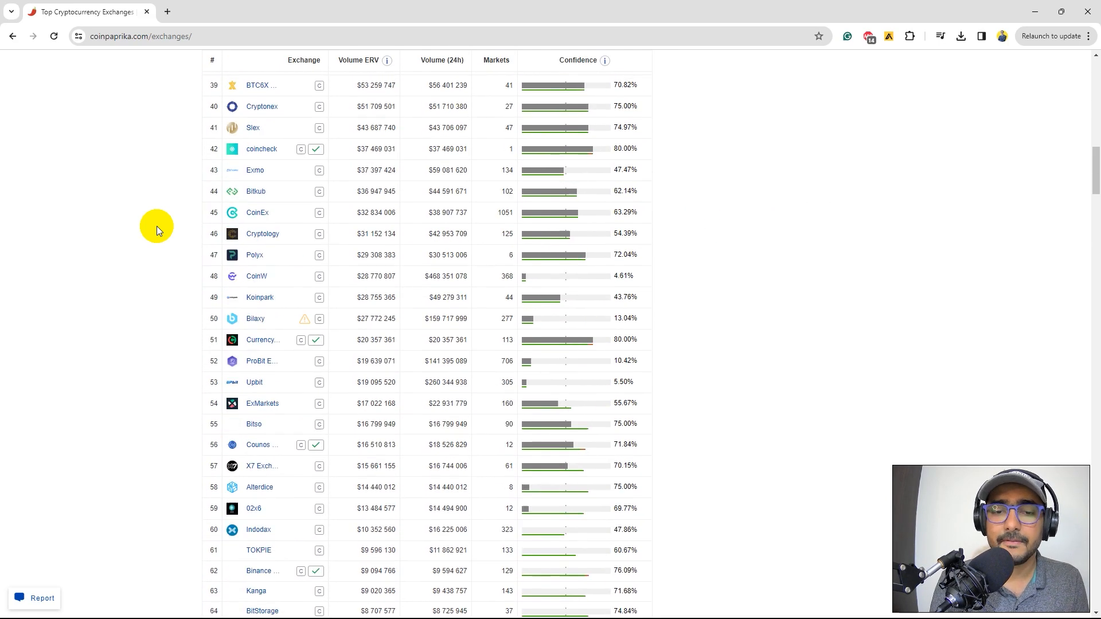
scroll(down, 3)
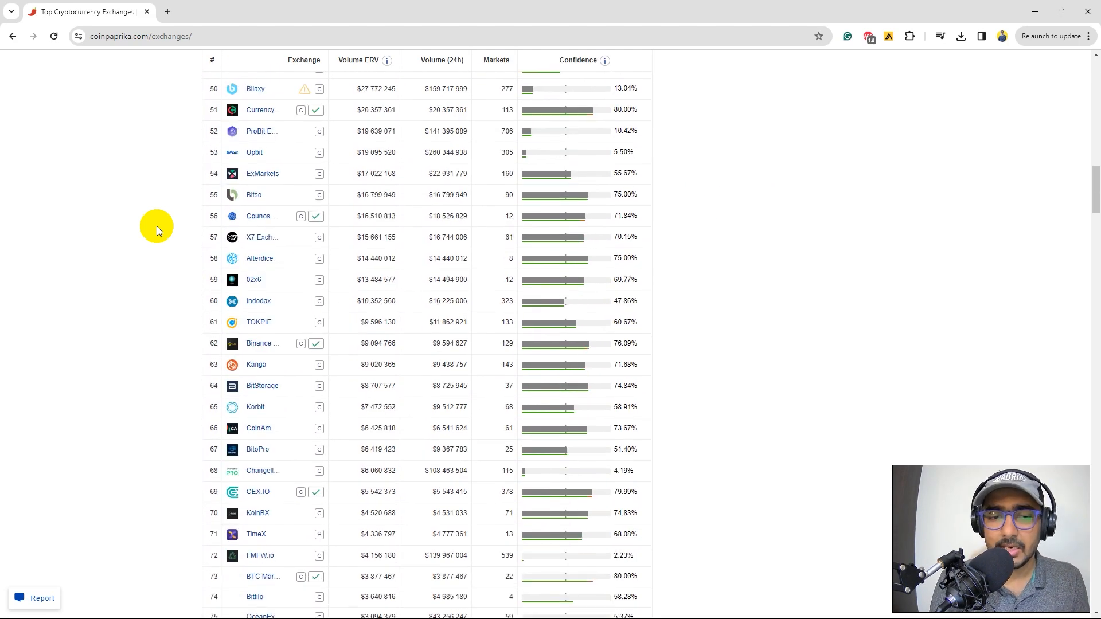
scroll(down, 3)
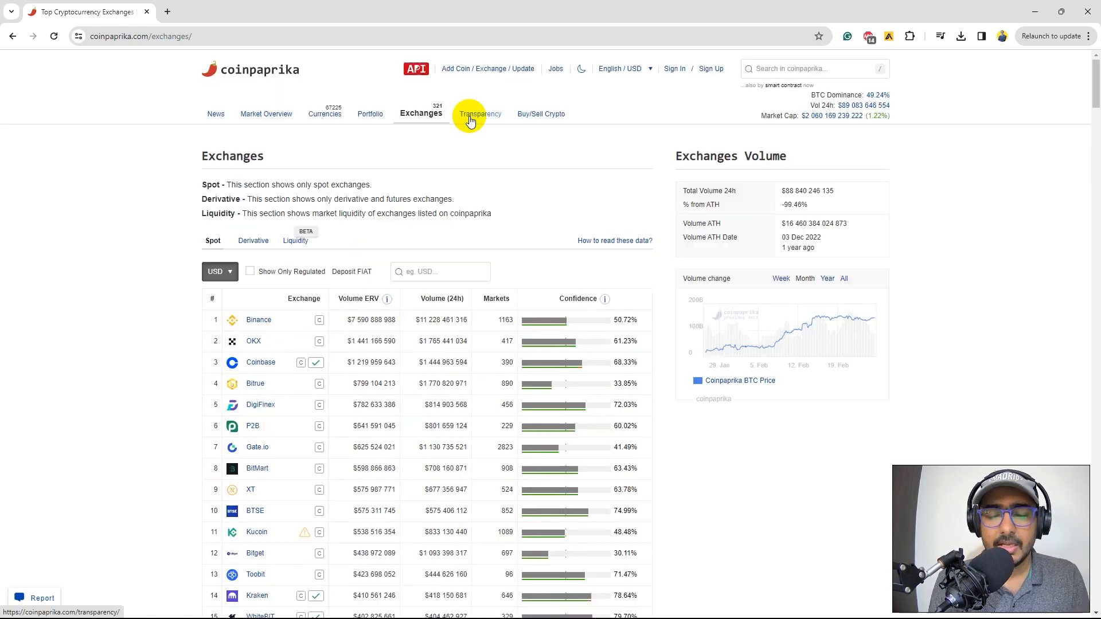
Show the Transparency page with the BTC/USD price comparison chart across exchanges
click(479, 113)
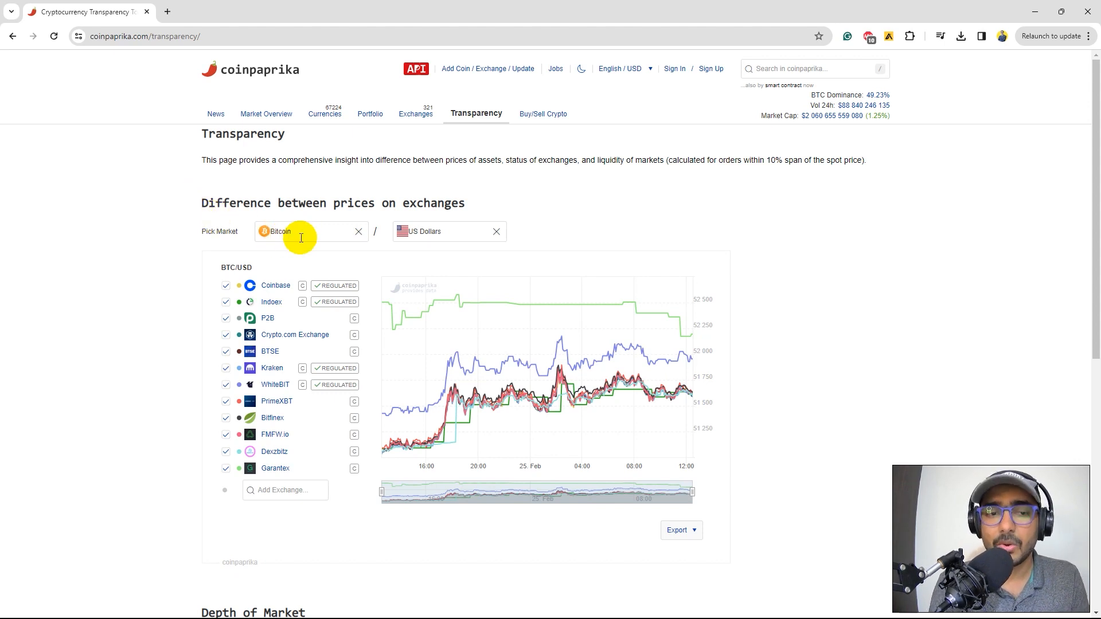
mouse_move(456, 248)
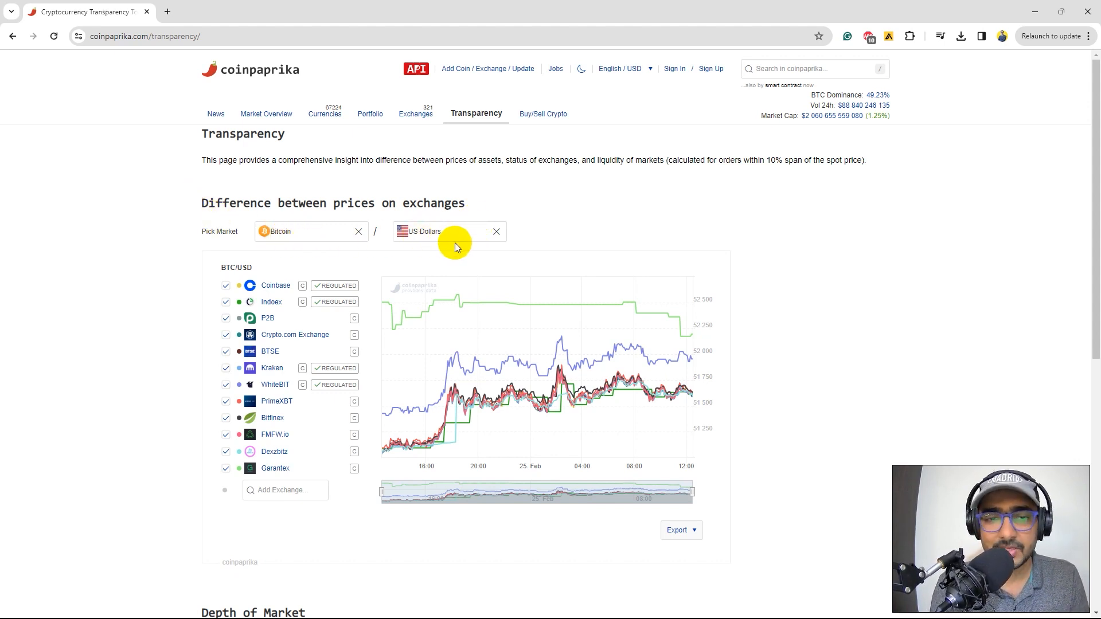
mouse_move(179, 274)
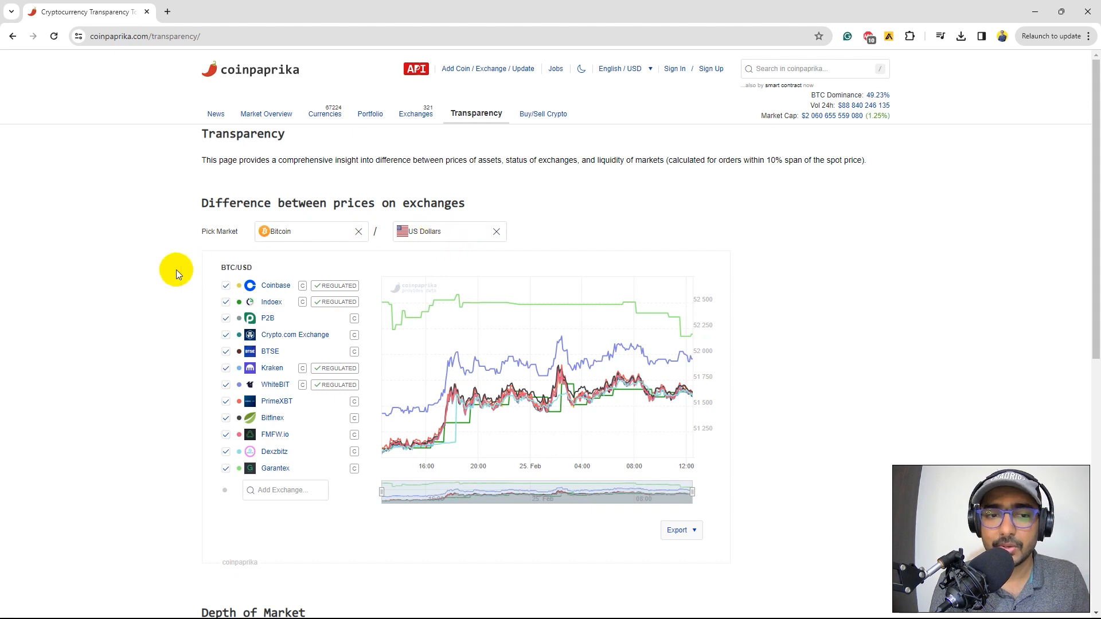
mouse_move(213, 328)
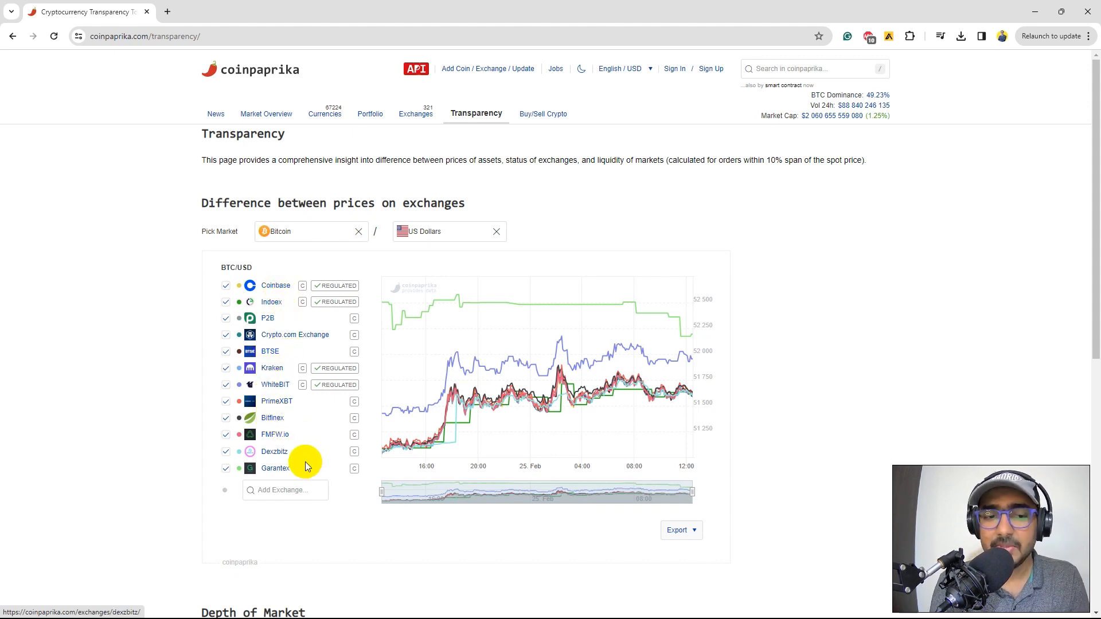
mouse_move(281, 477)
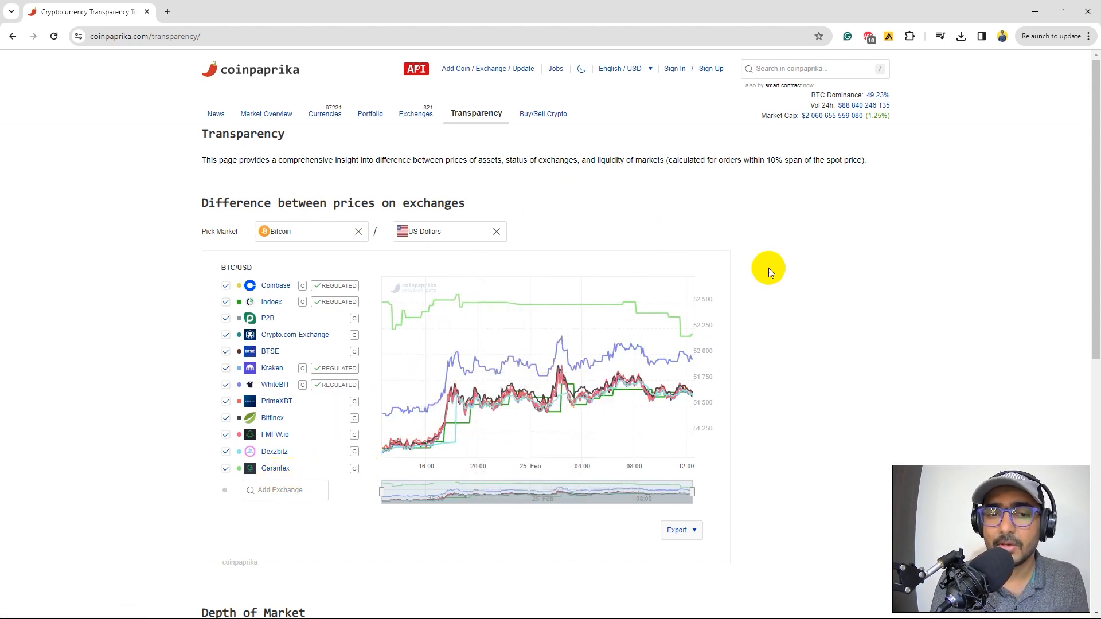
mouse_move(812, 284)
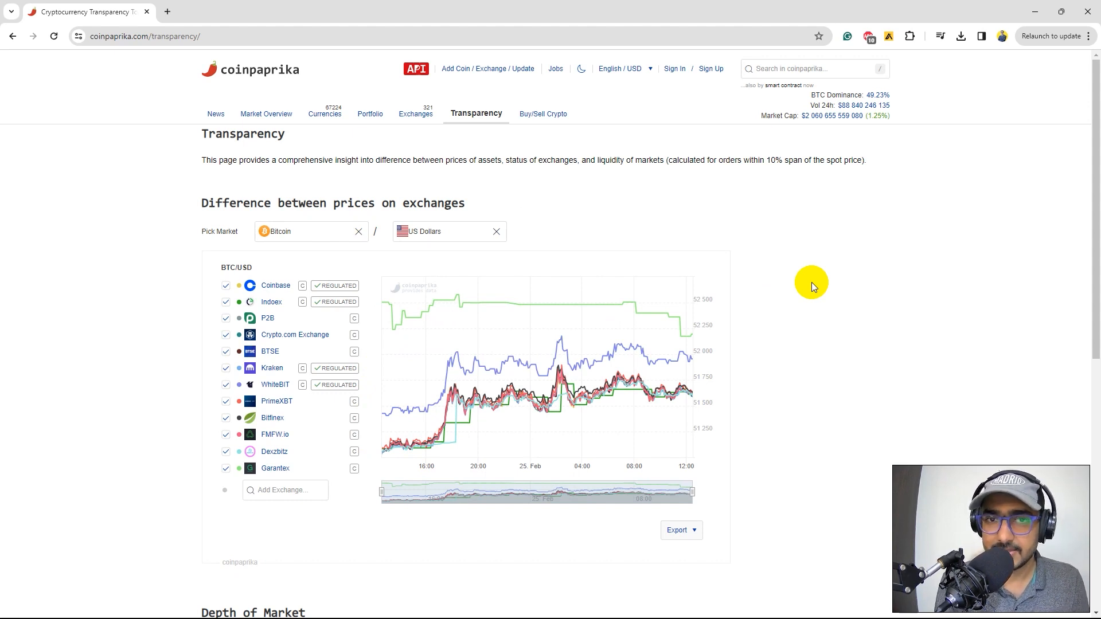
mouse_move(440, 321)
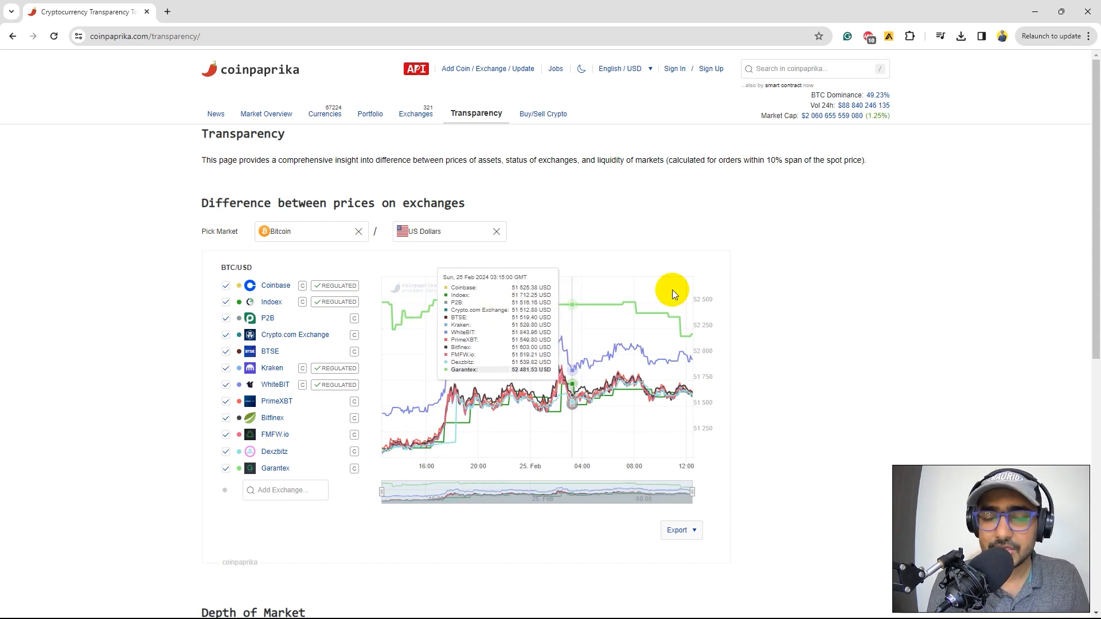
mouse_move(753, 307)
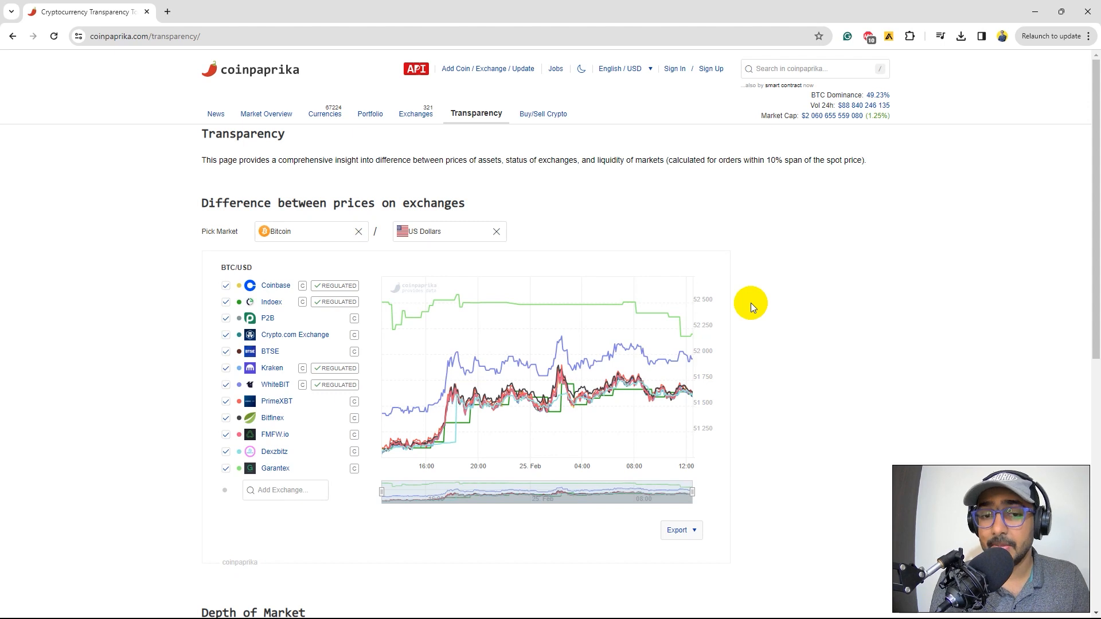
mouse_move(676, 330)
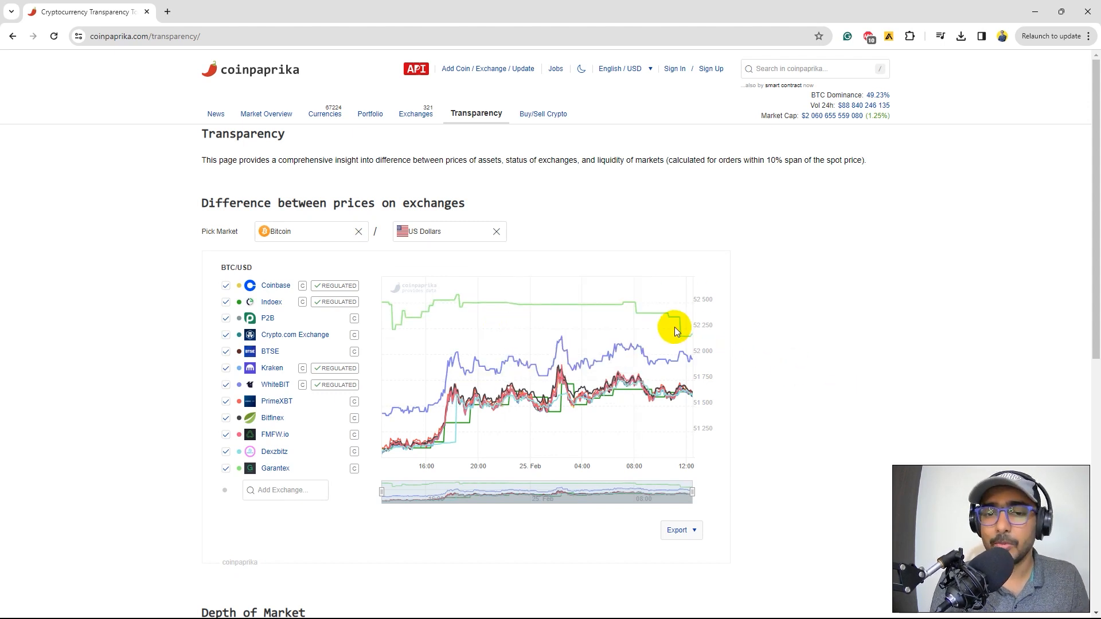
mouse_move(474, 298)
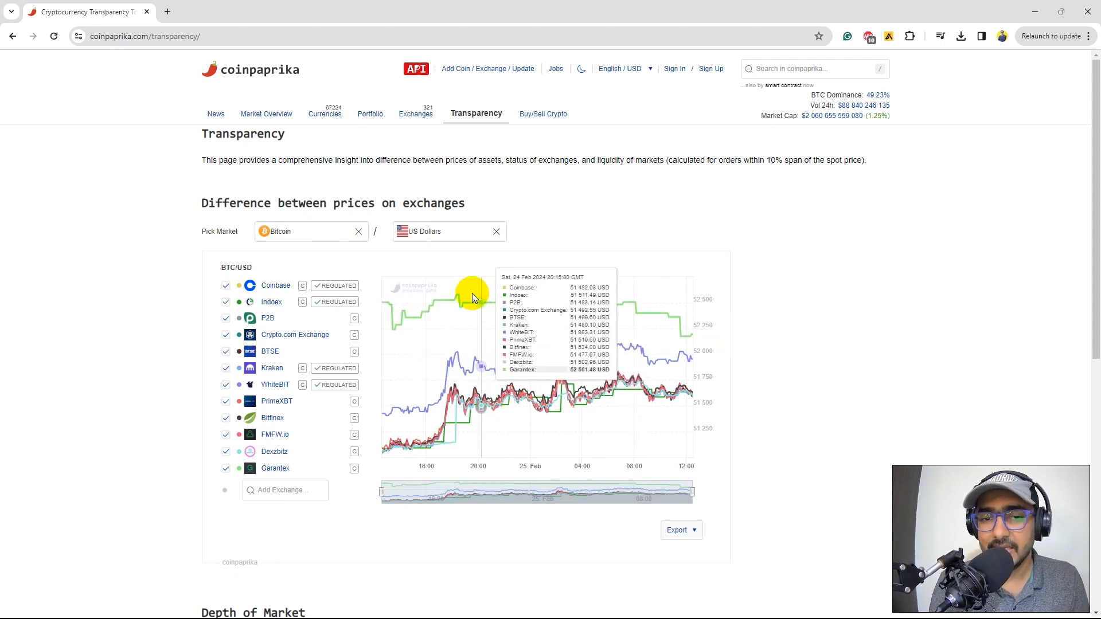
mouse_move(846, 380)
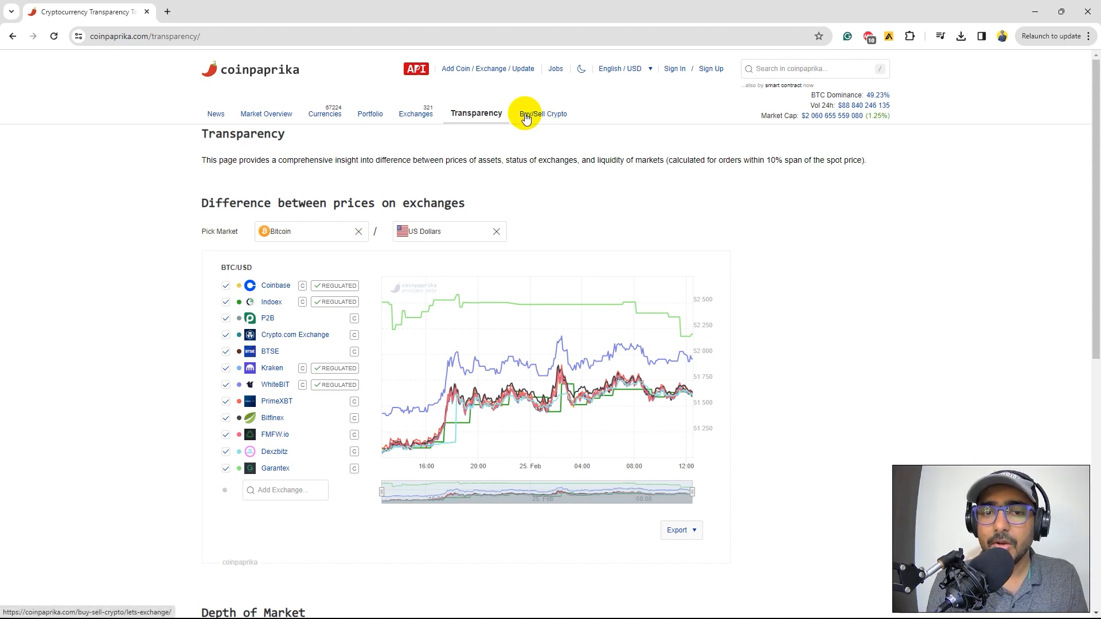
Show Buy/Sell Crypto and set the LetsExchange widget to Buy/Sell, quoting ETH for 150 EUR
click(538, 114)
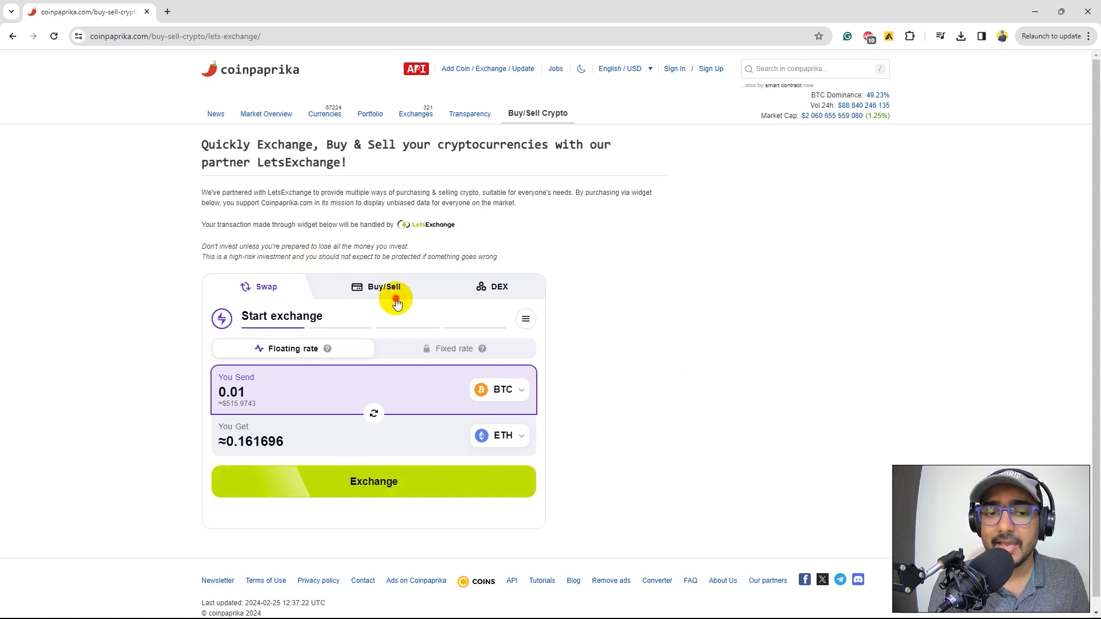
click(385, 286)
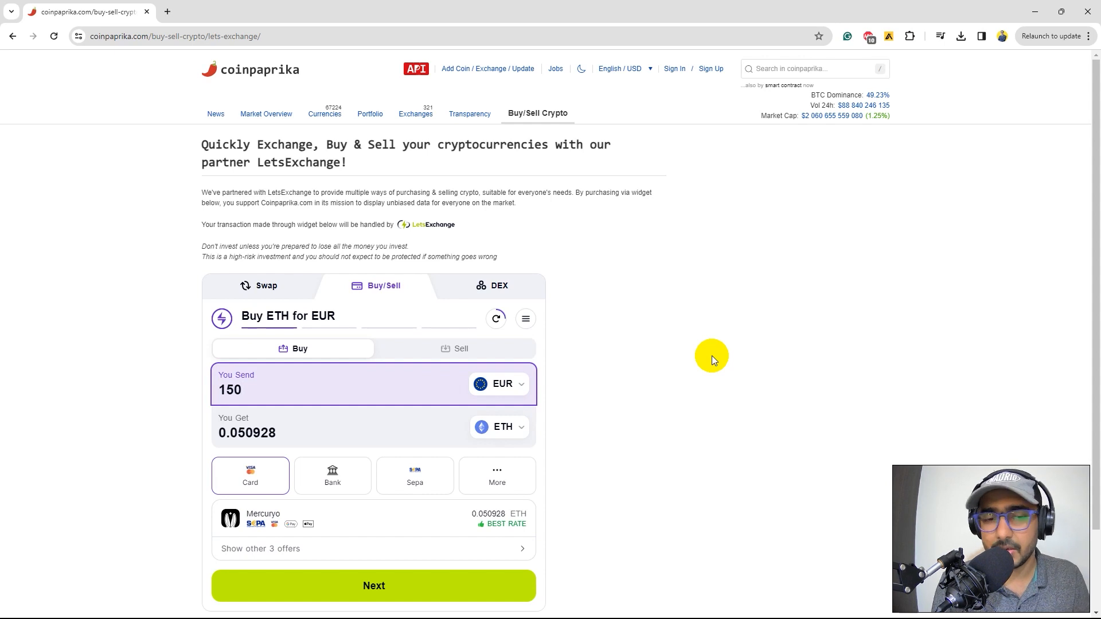
scroll(down, 3)
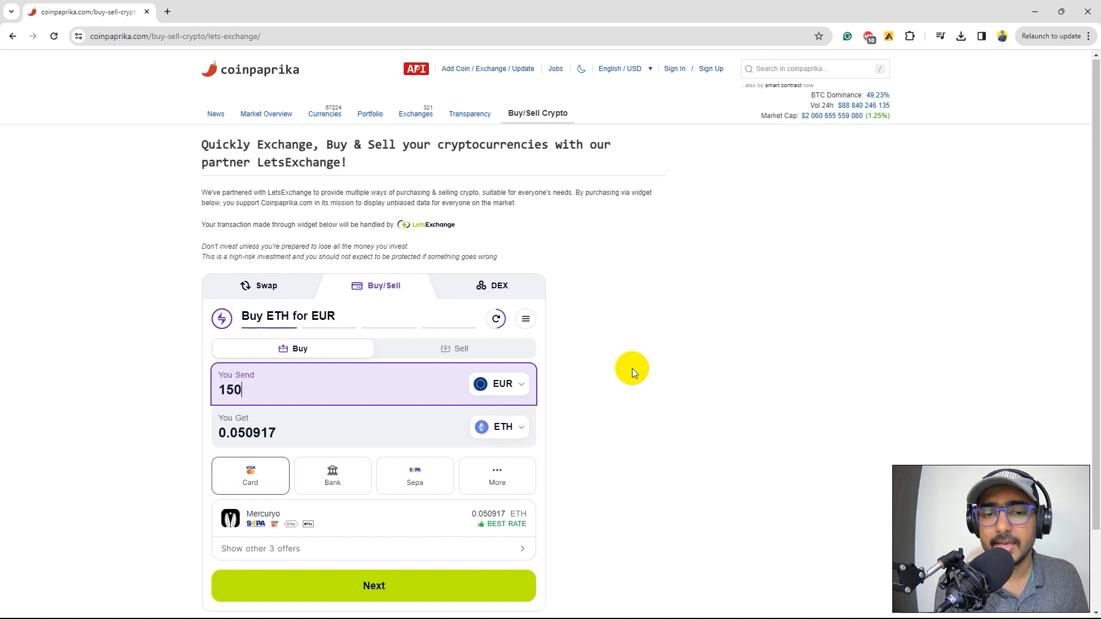
mouse_move(493, 236)
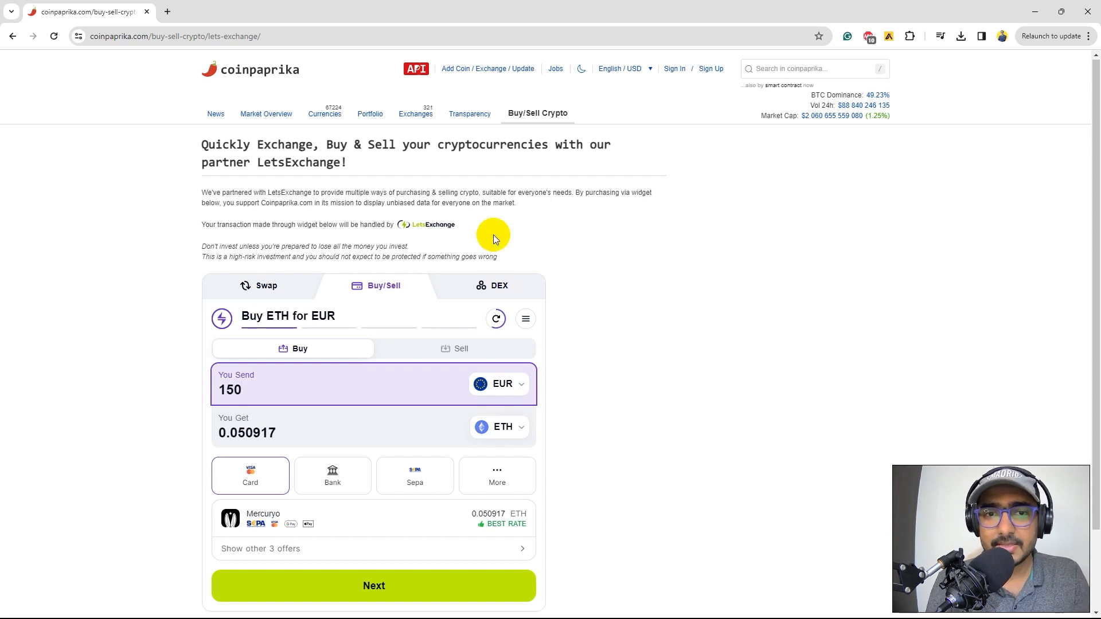
mouse_move(413, 71)
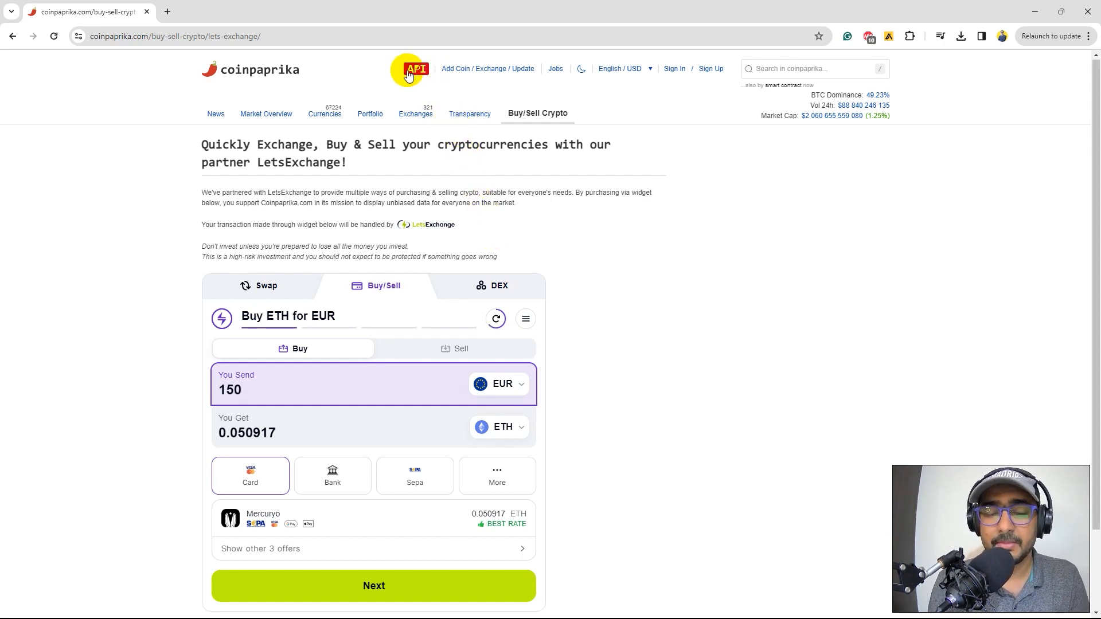
Use the red API badge to bring up the CoinPaprika API product page in a new tab
click(409, 69)
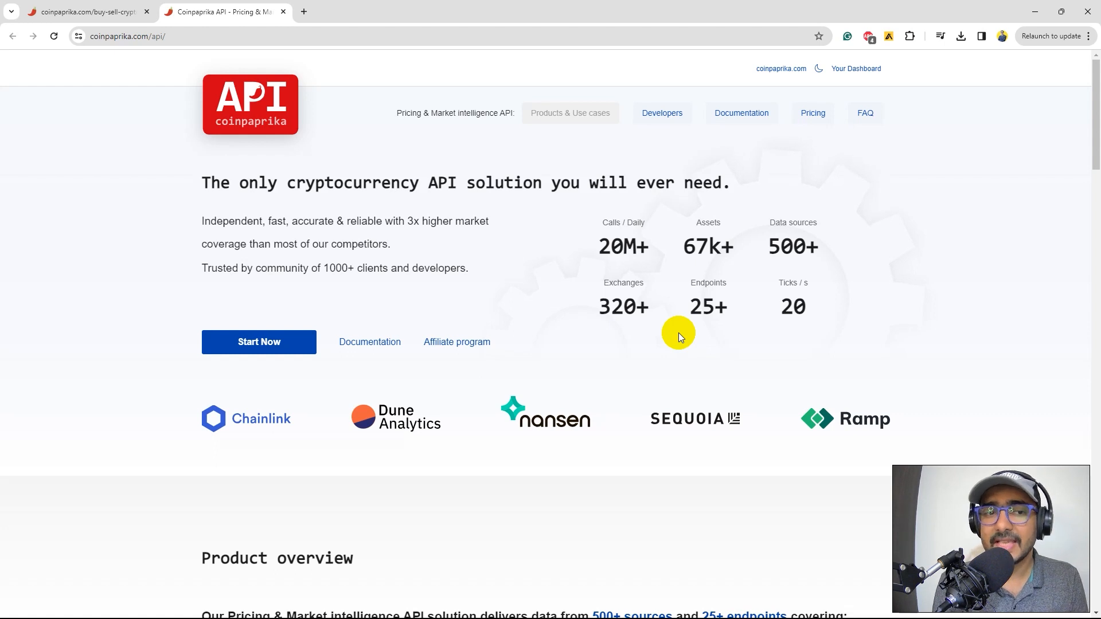
mouse_move(633, 334)
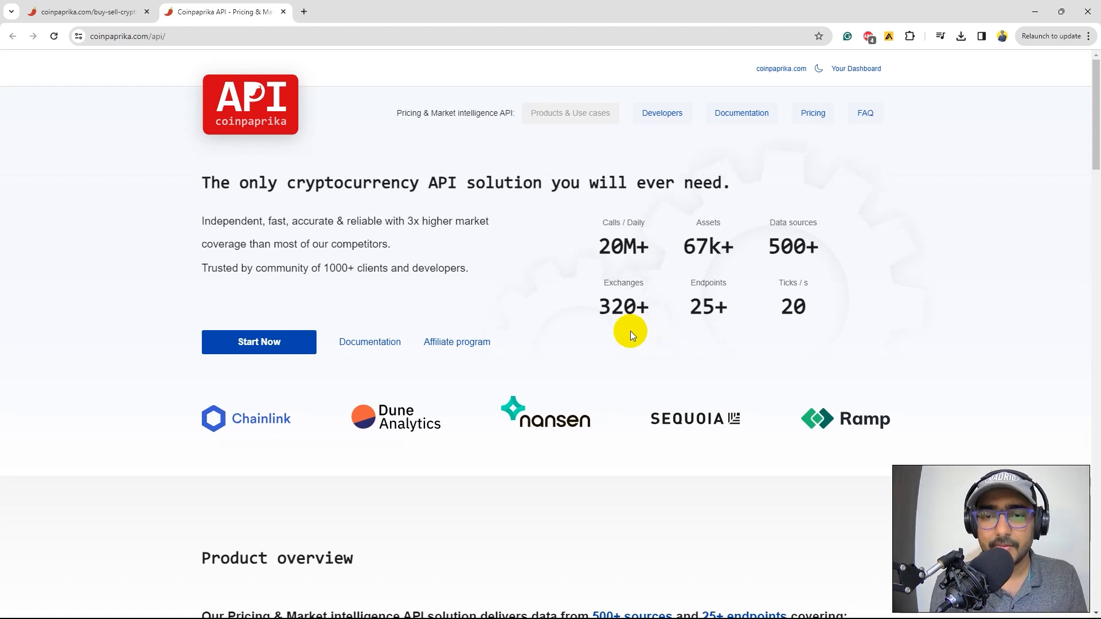
mouse_move(351, 333)
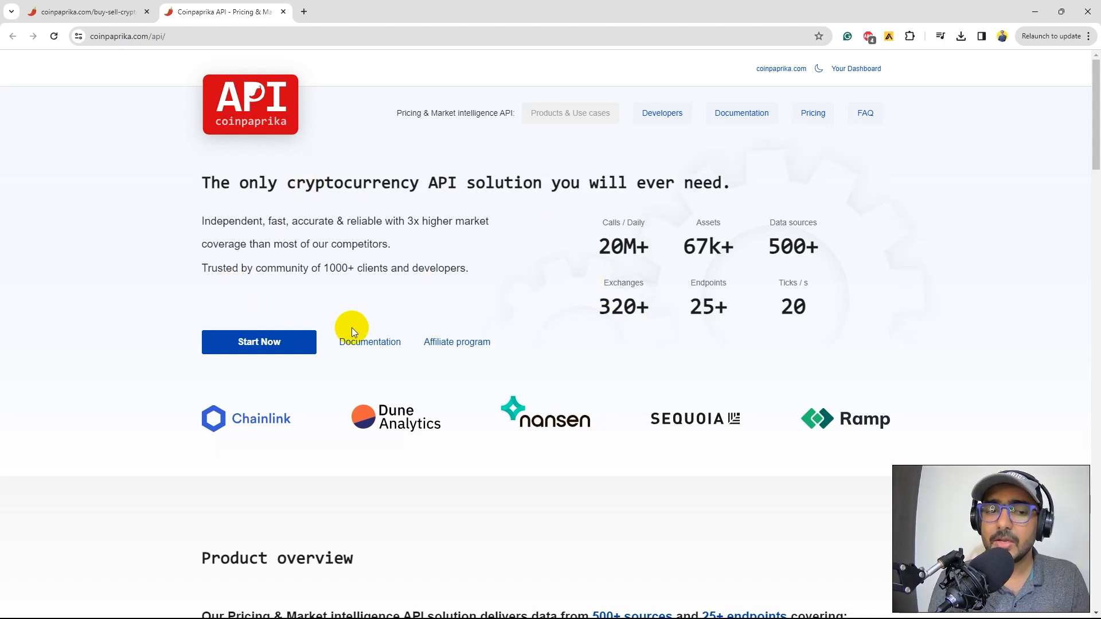
mouse_move(354, 394)
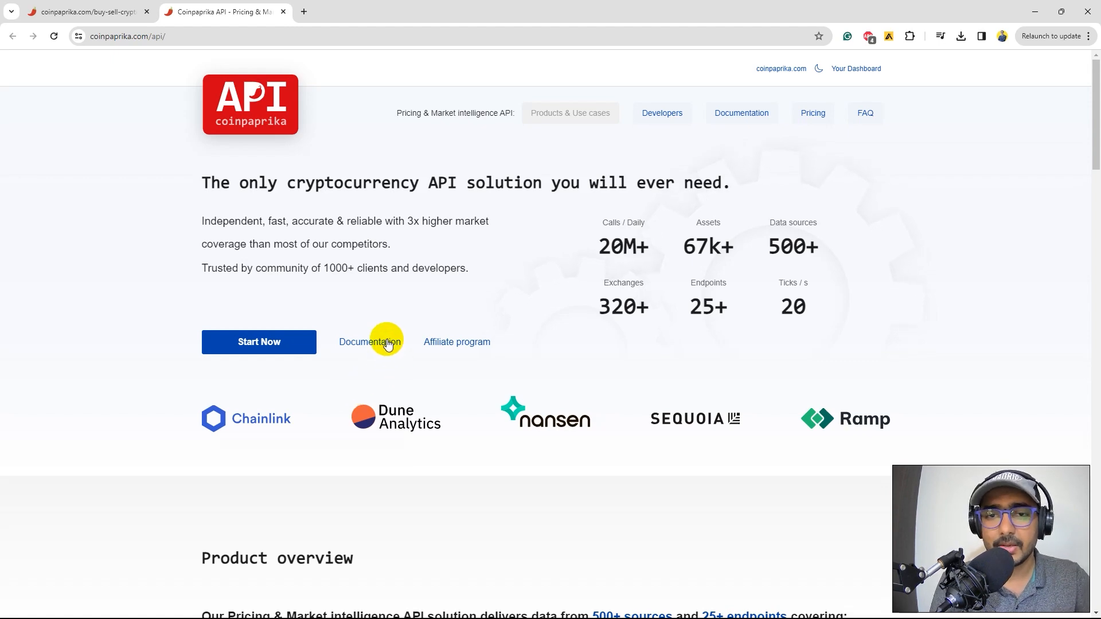
From the API Documentation's client list, go to the Python client repository on GitHub
click(370, 342)
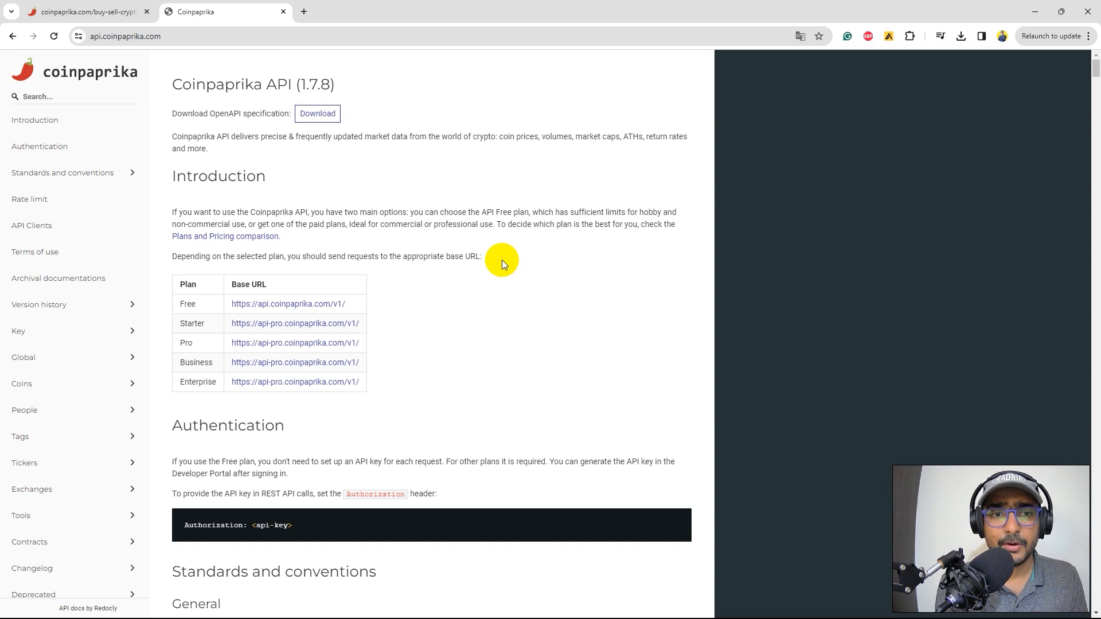
scroll(down, 3)
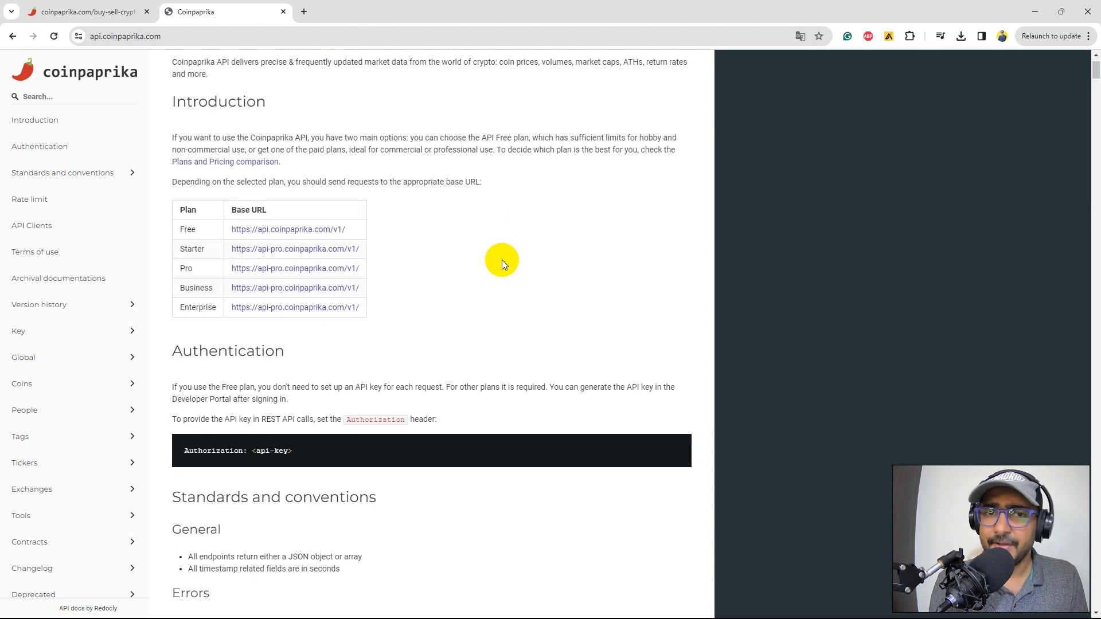
scroll(down, 3)
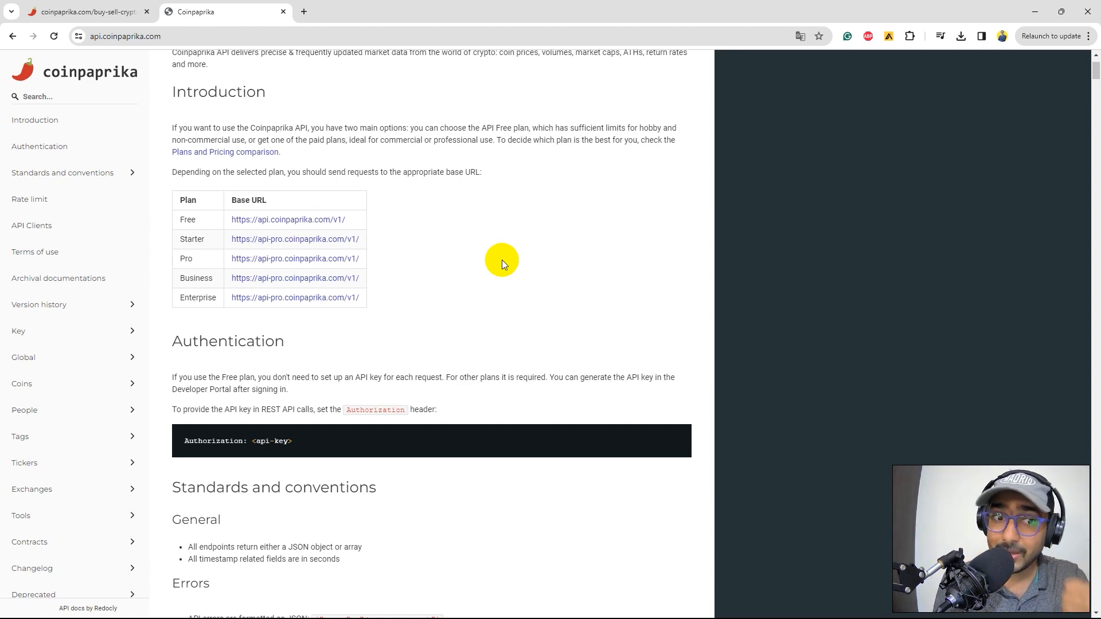
scroll(down, 3)
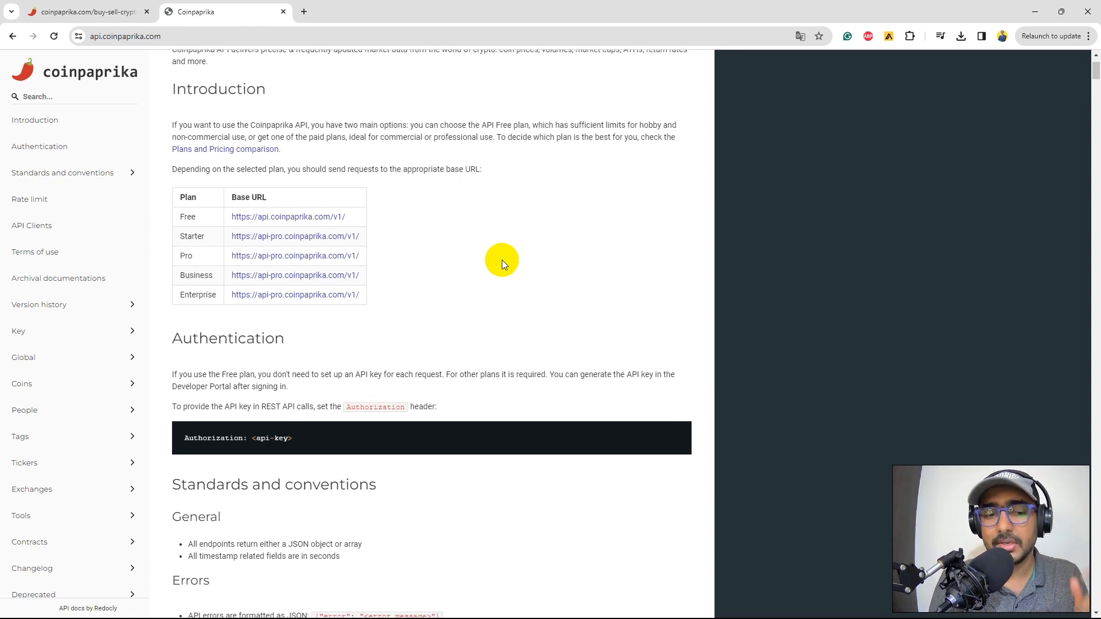
click(62, 172)
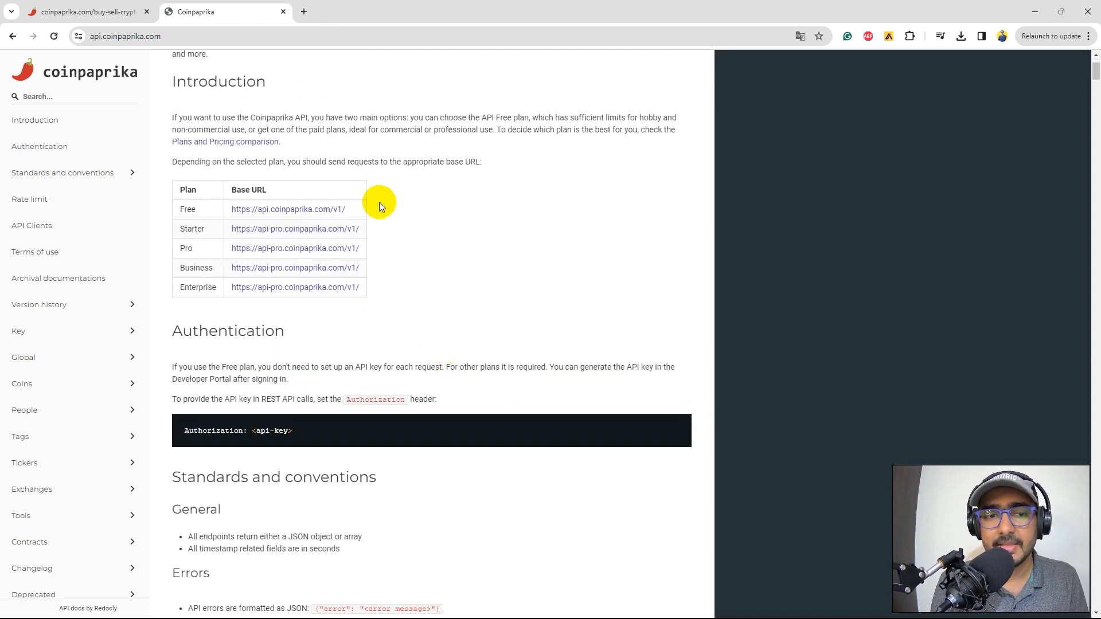
mouse_move(302, 212)
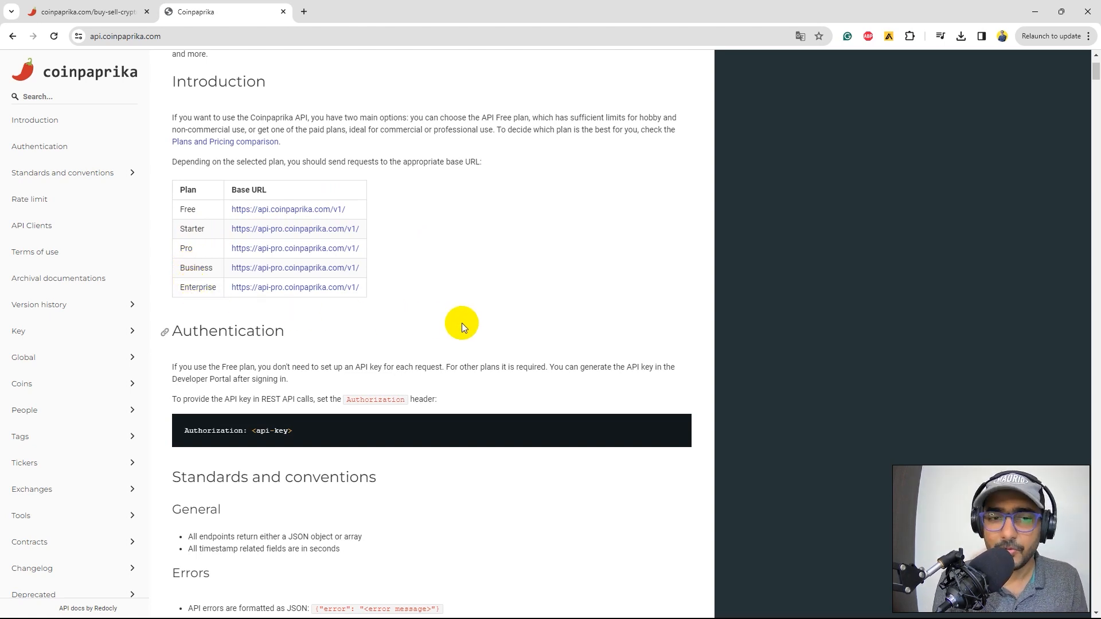
mouse_move(293, 237)
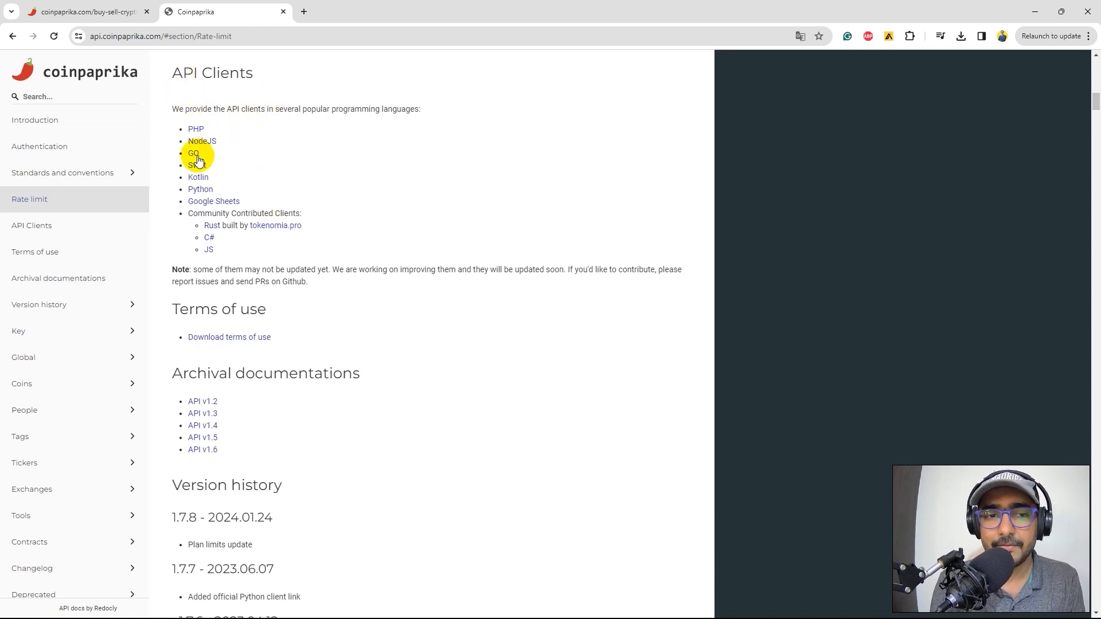
click(193, 153)
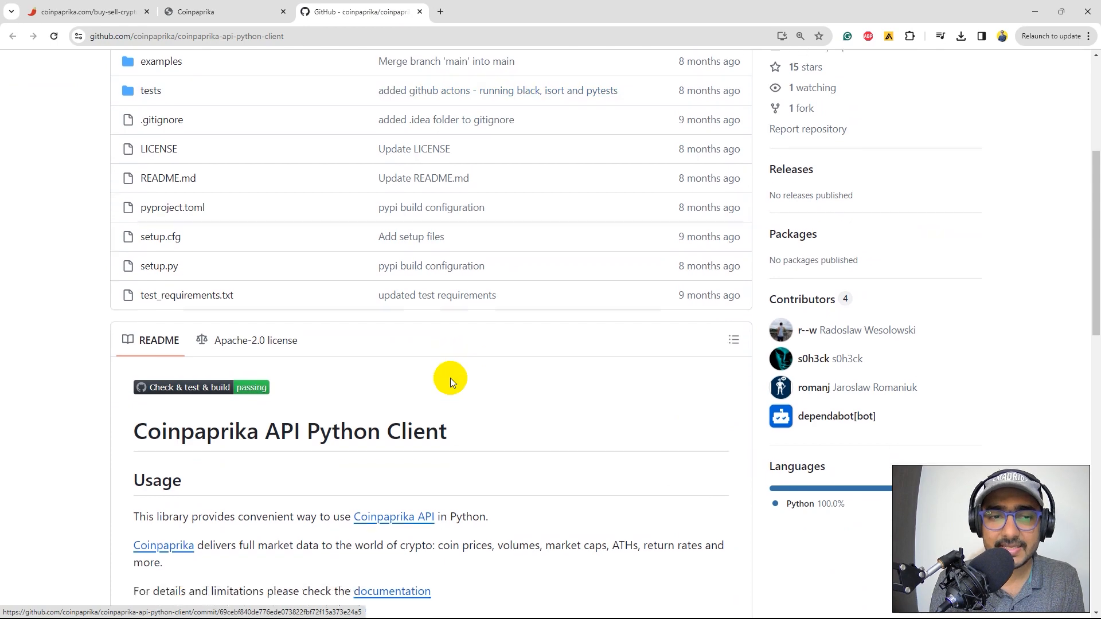
Read the README's Requirements and Getting started, then return to the CoinPaprika buy/sell tab
scroll(down, 3)
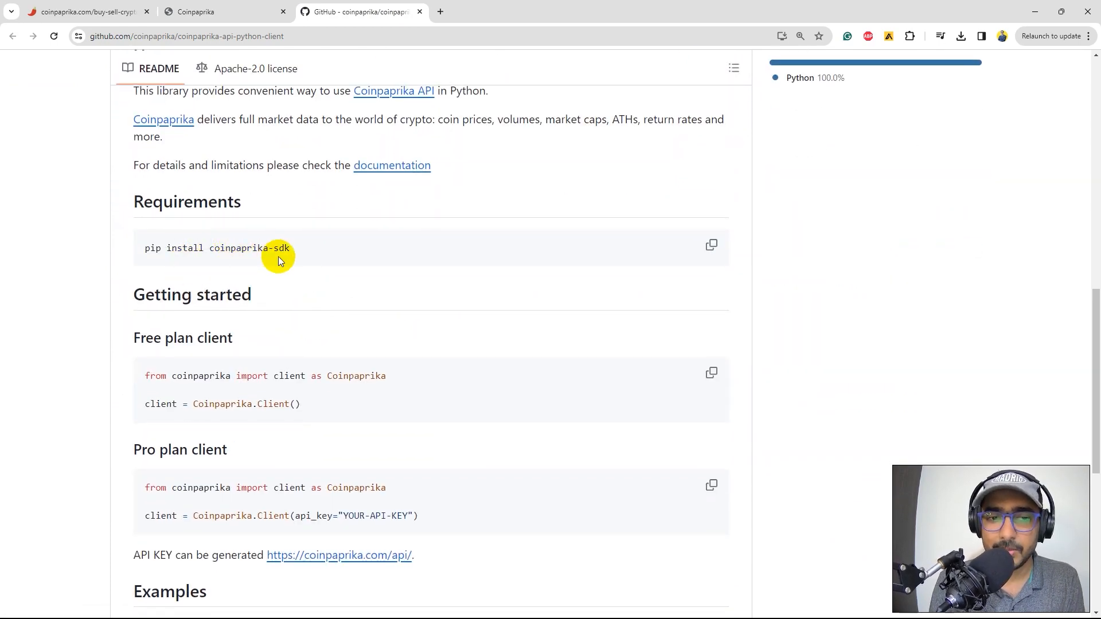
scroll(down, 3)
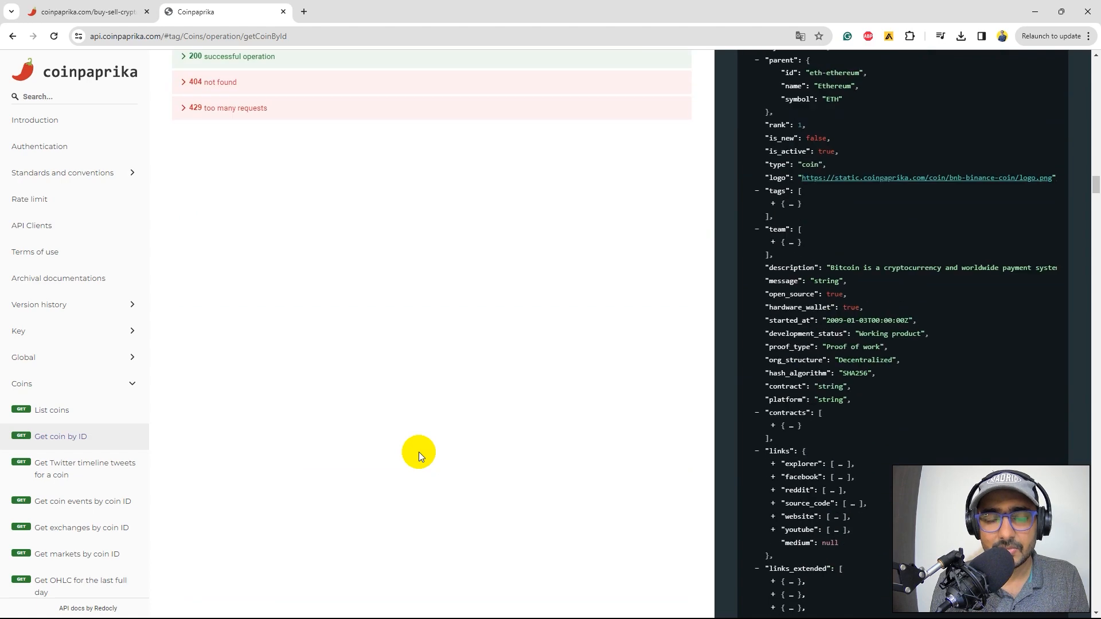
click(86, 11)
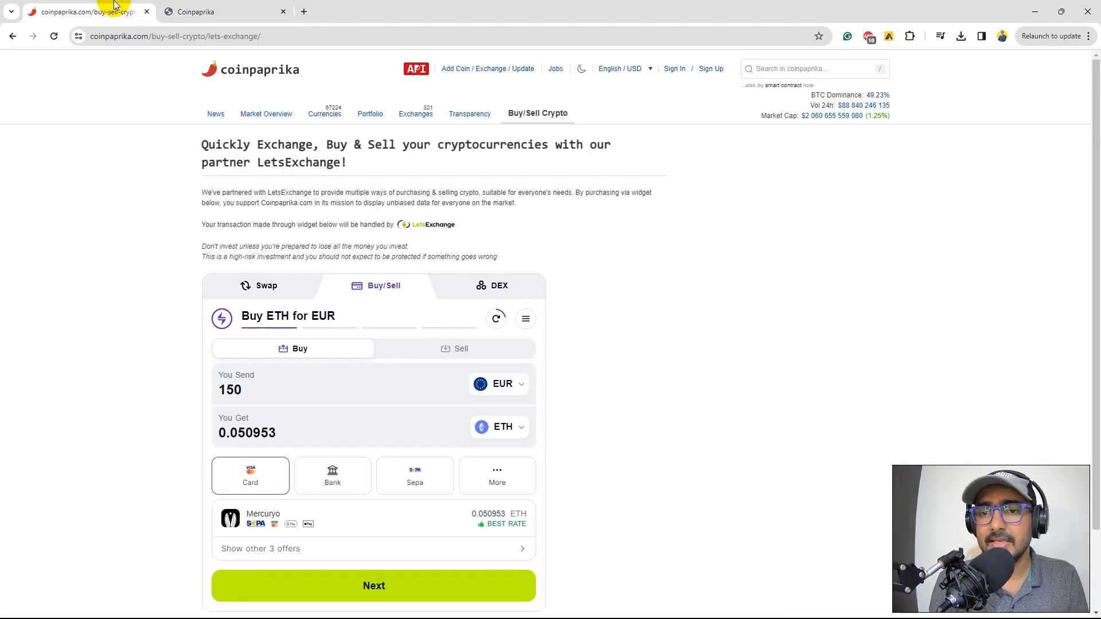
mouse_move(707, 152)
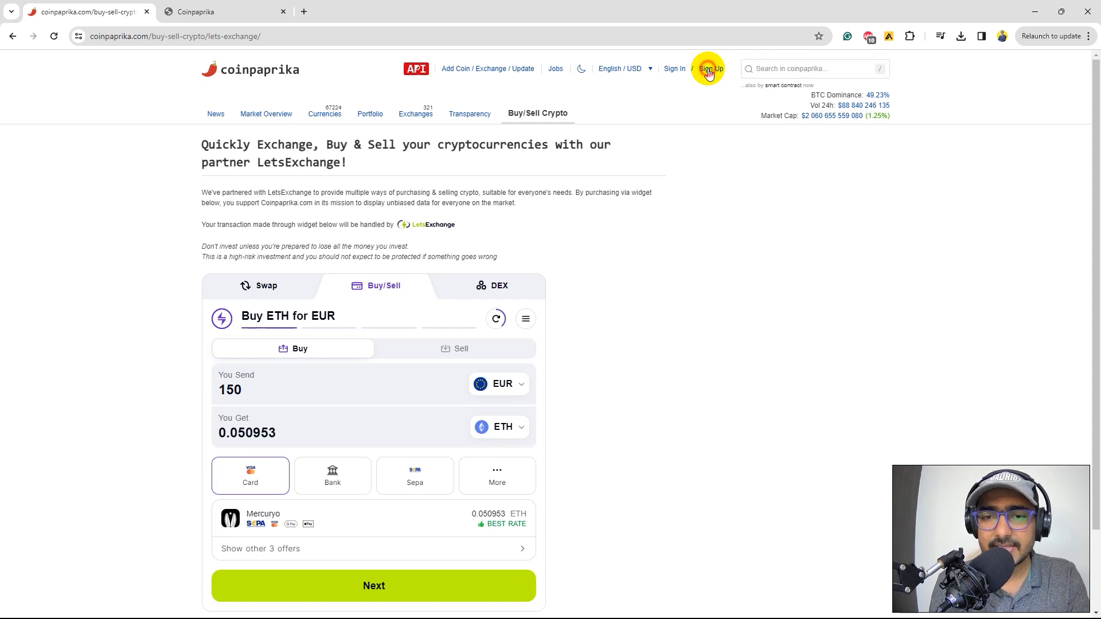
Bring up the CoinPaprika login dialog from the header Sign Up link
click(709, 69)
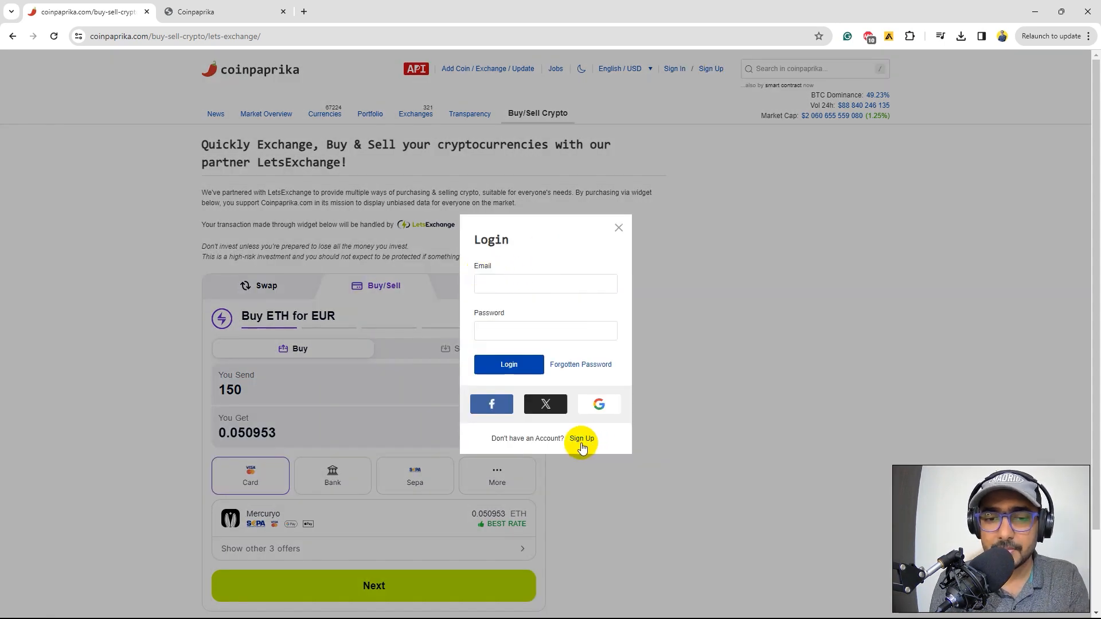
mouse_move(630, 434)
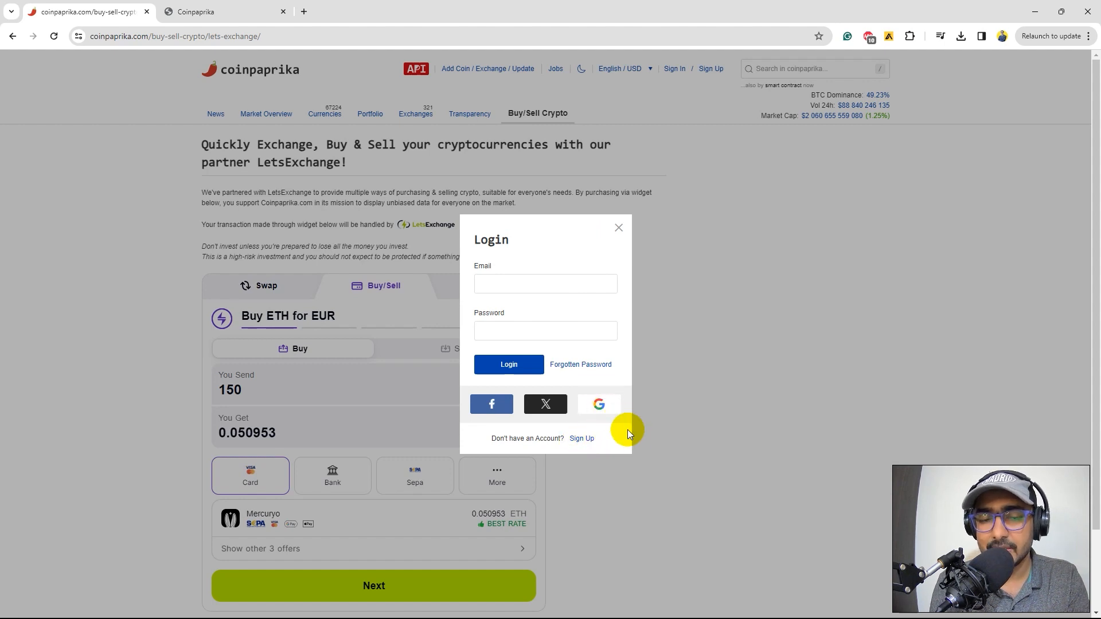
mouse_move(633, 439)
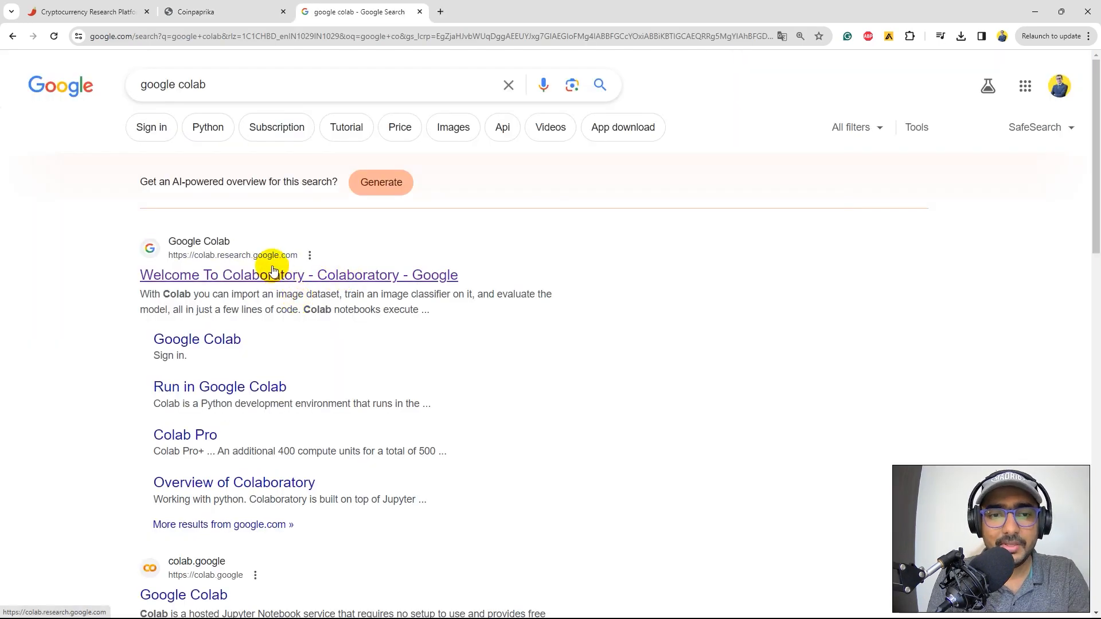
Go to Colaboratory from the 'Welcome To Colaboratory' search result
click(298, 275)
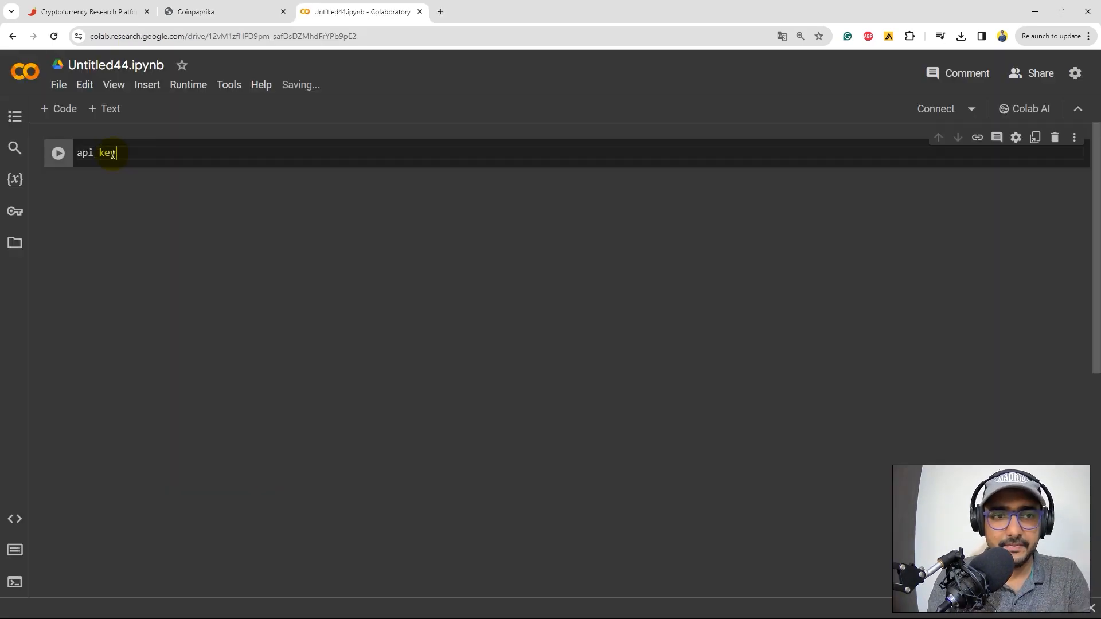
Write api_key = '', import requests, and start headers = {'Authorization': api_key} in the cell
text(= '')
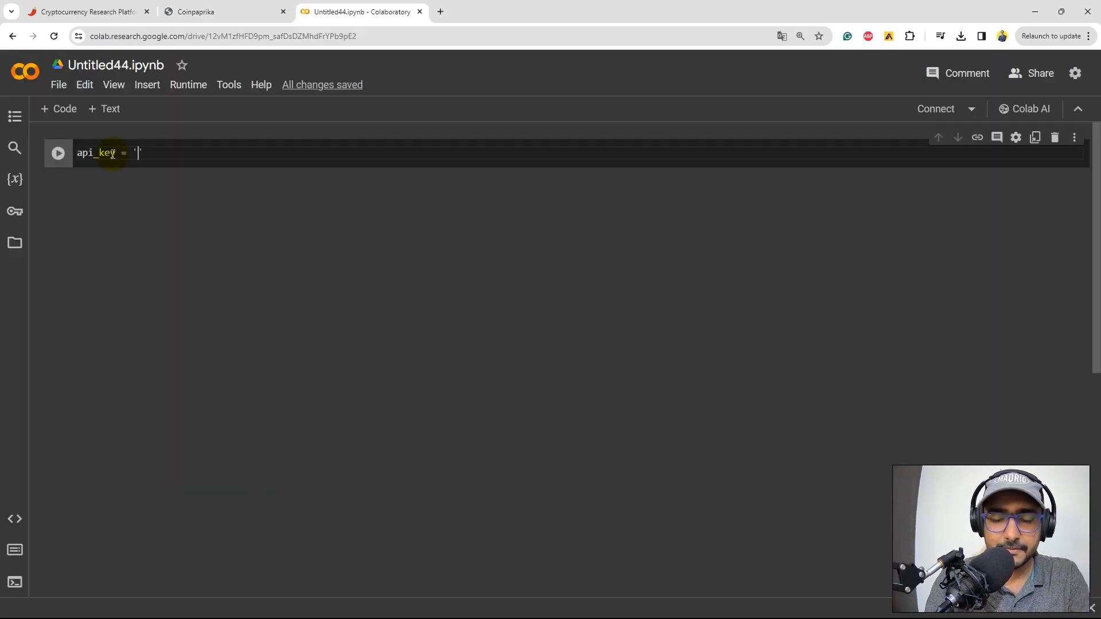
text(')
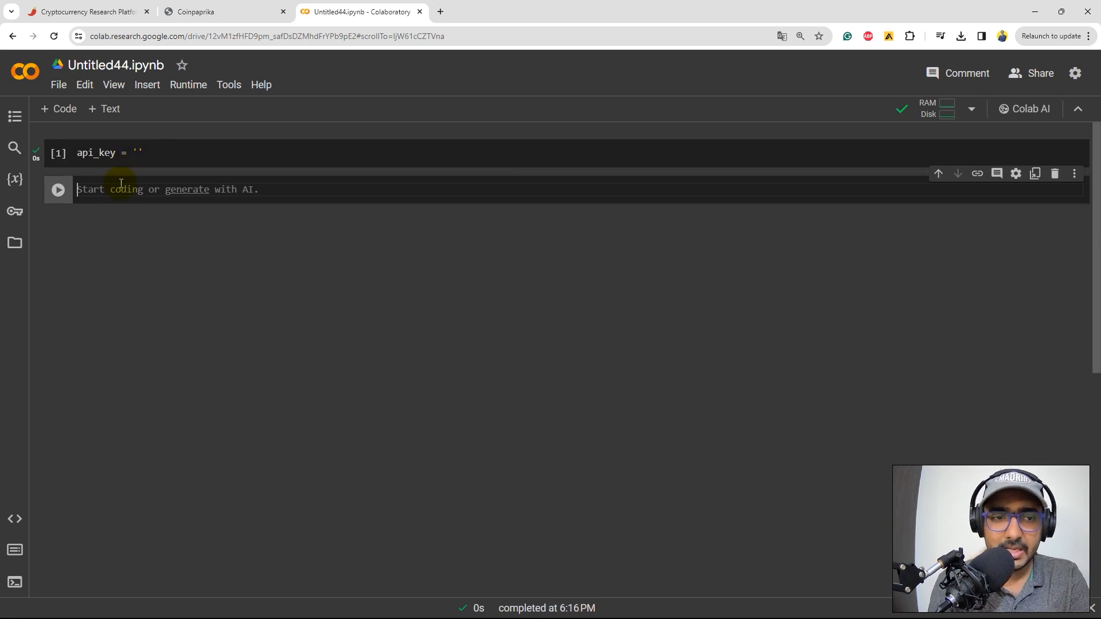
text(import r)
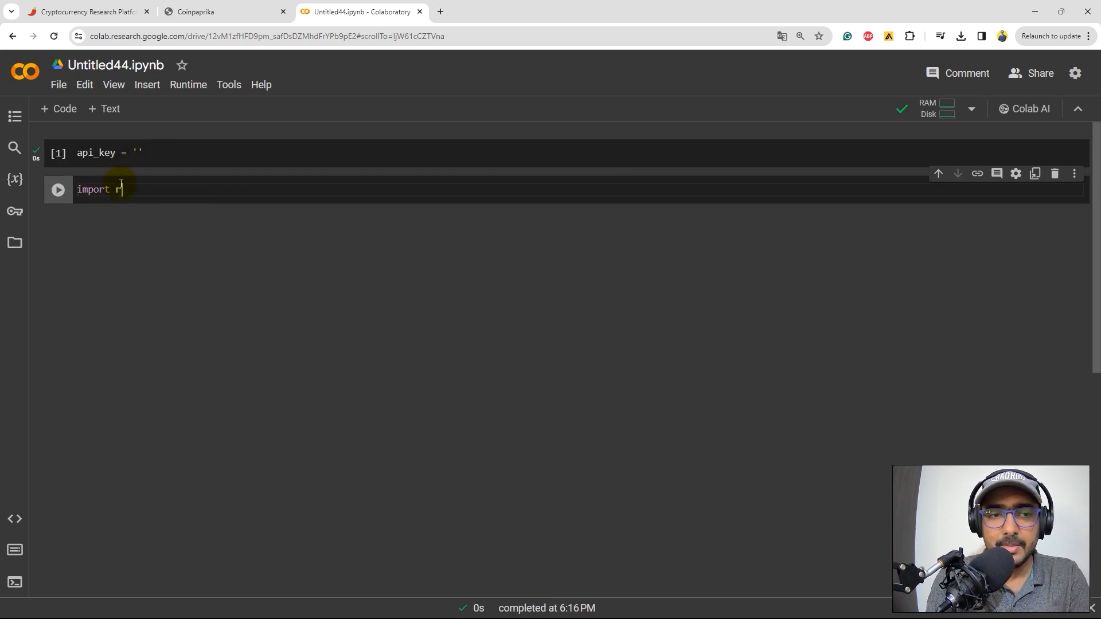
text(equests)
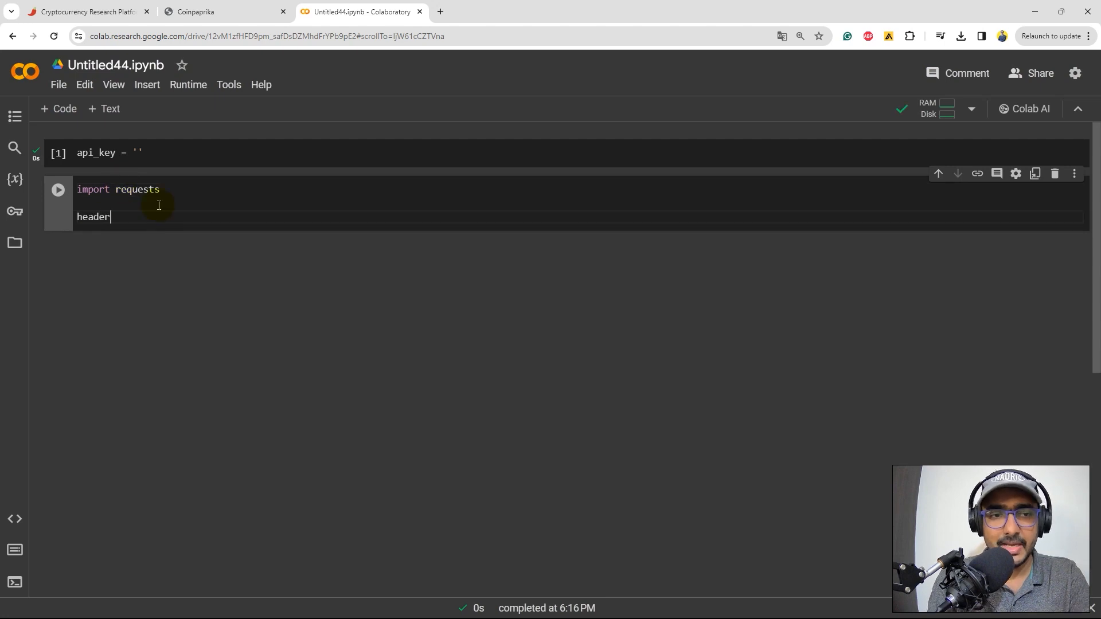
text(s = [)
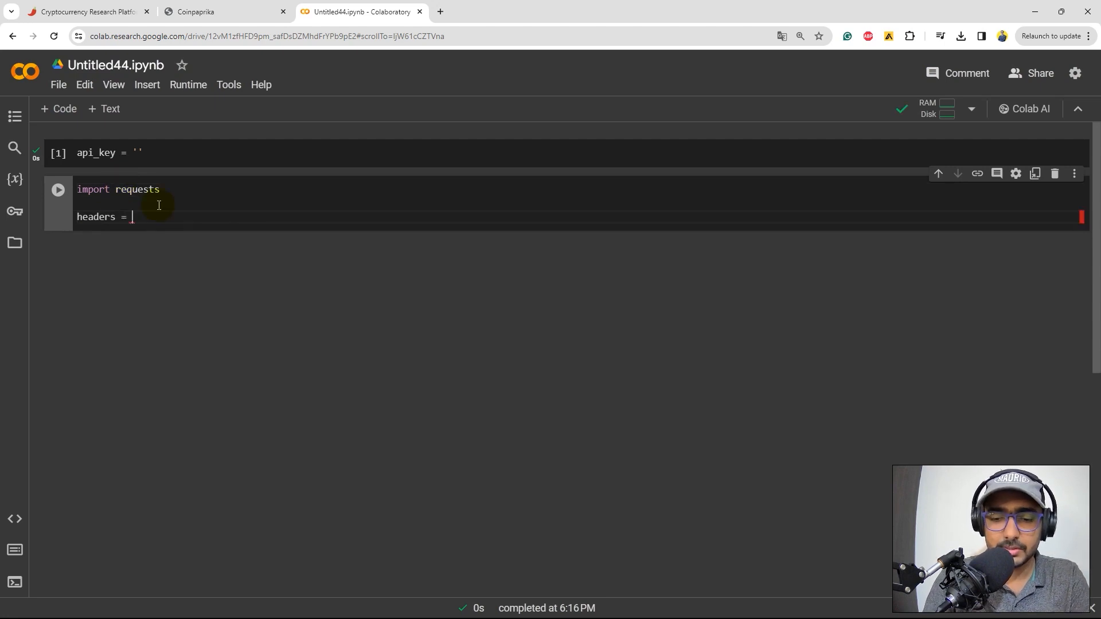
text({})
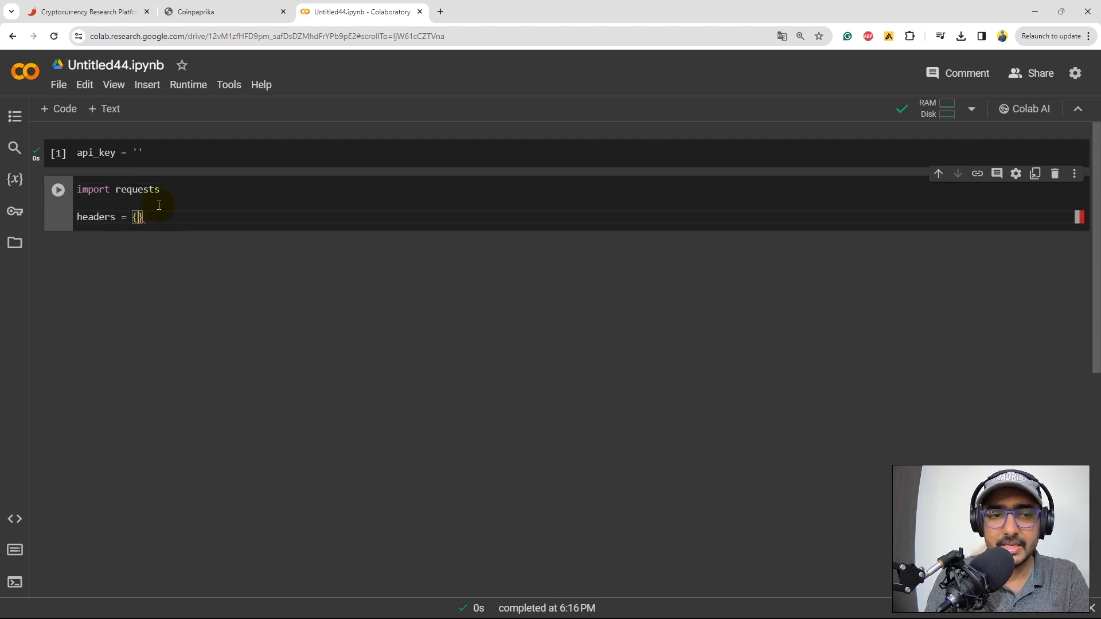
text('Aut')
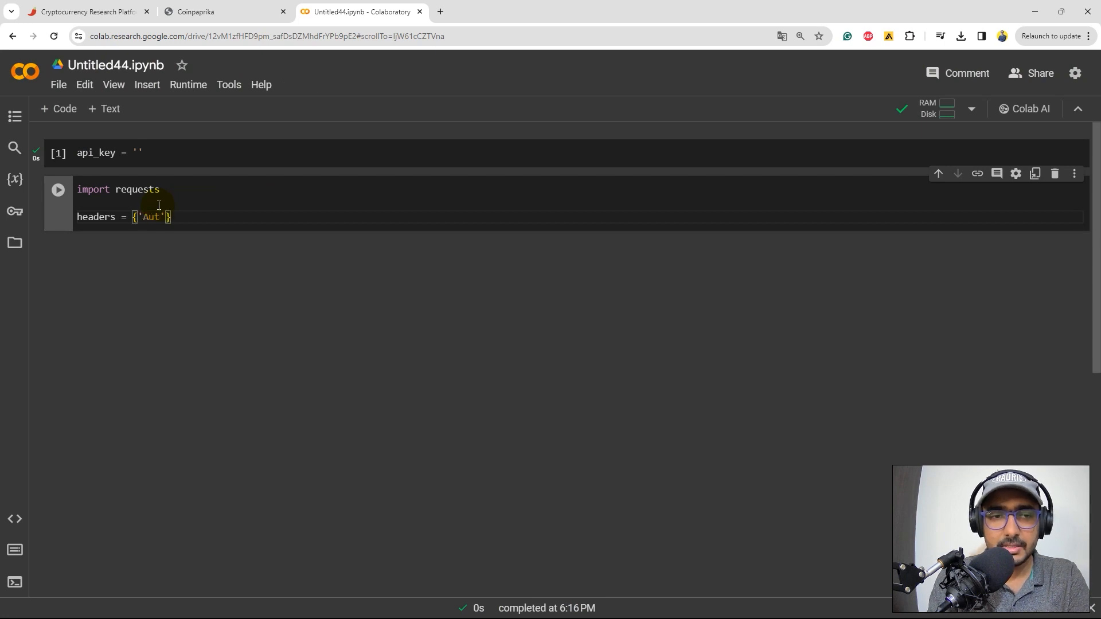
text(horization':)
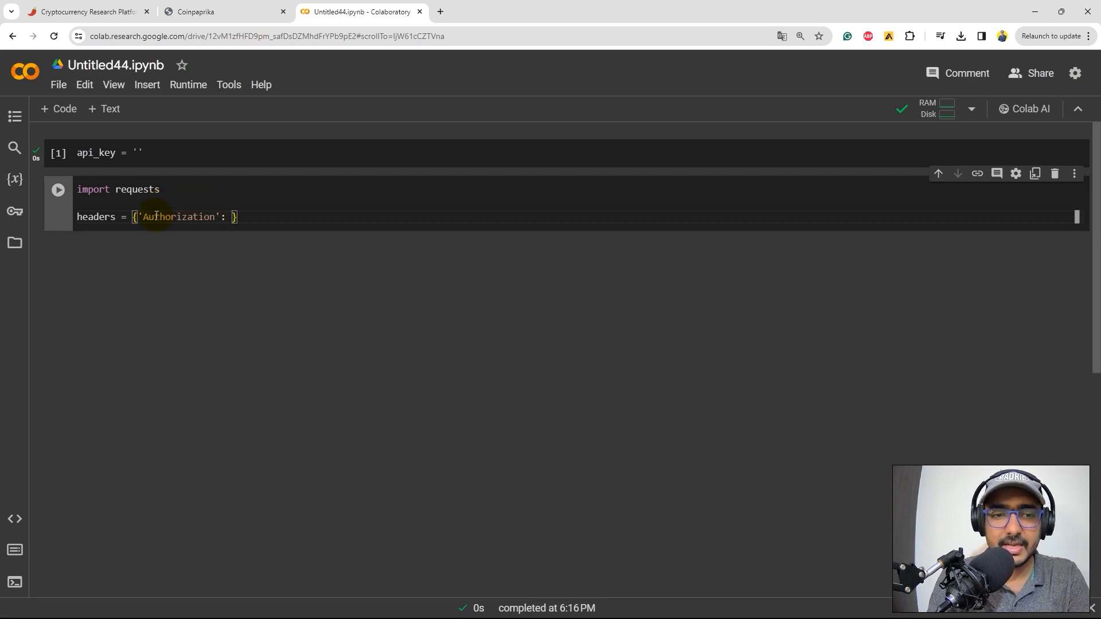
text(ap)
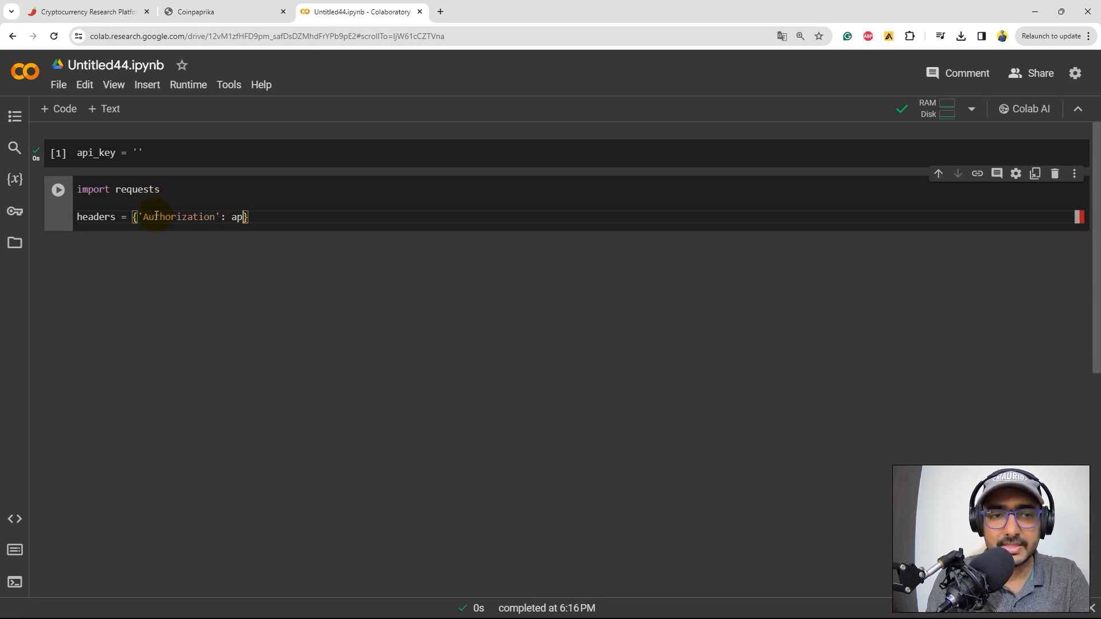
click(202, 11)
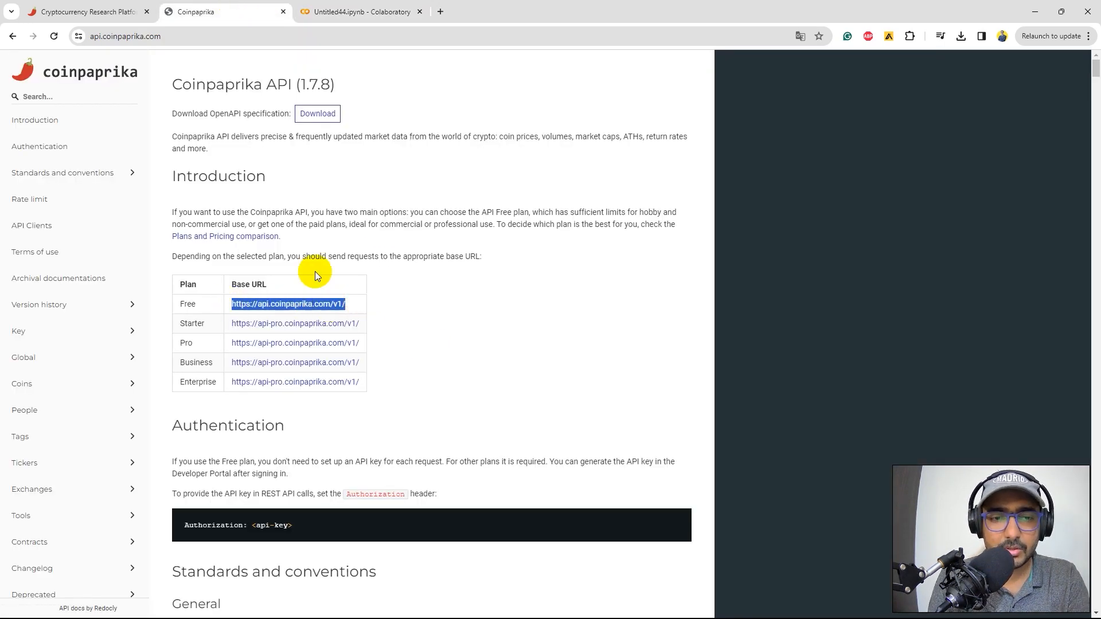
click(366, 12)
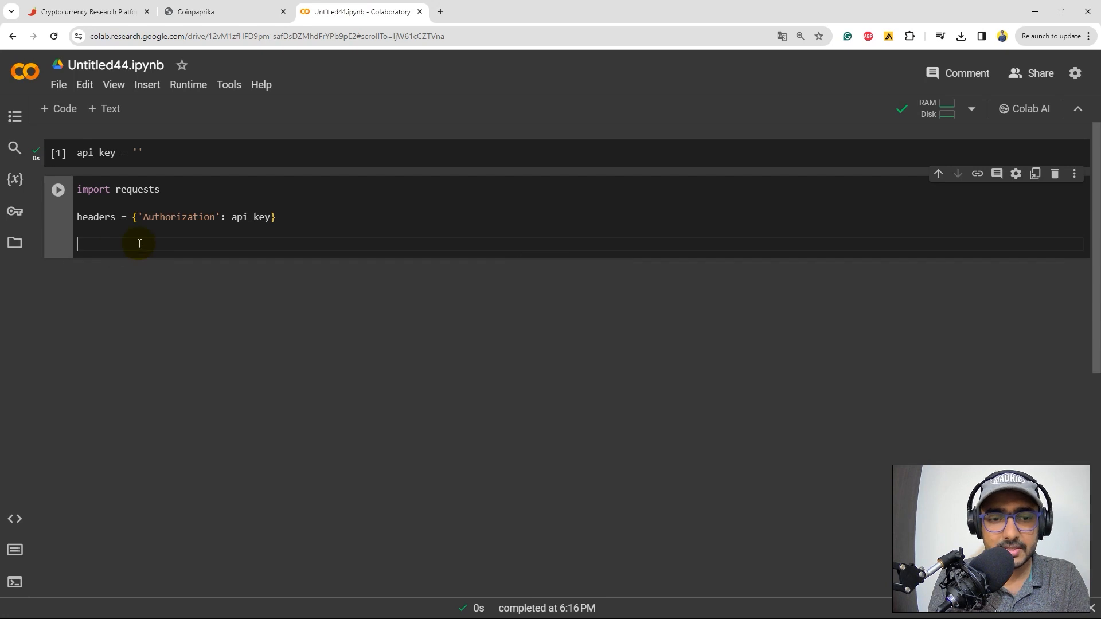
text(r)
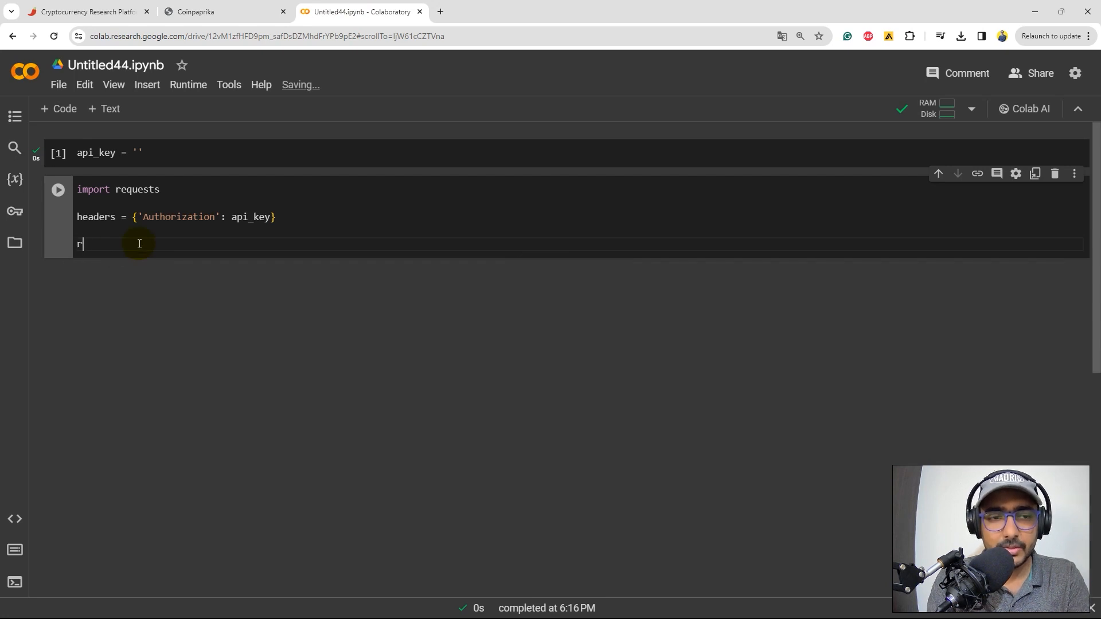
text(url = 'https://api.coinpaprika.com/v1/')
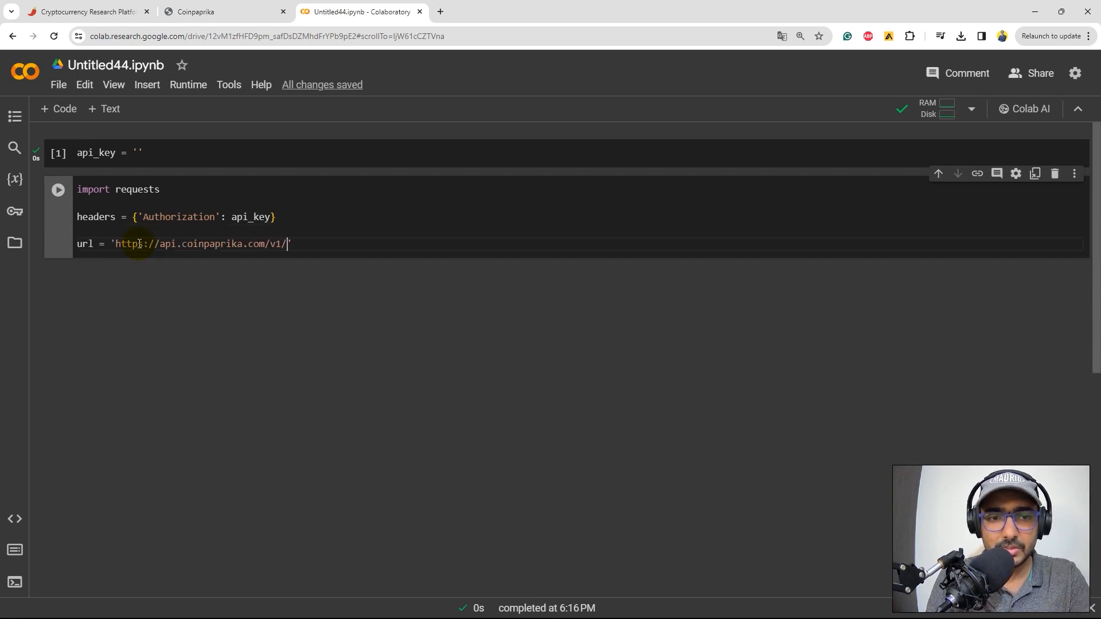
Check the Global /global market overview endpoint in the API docs, then return to Colab
click(206, 12)
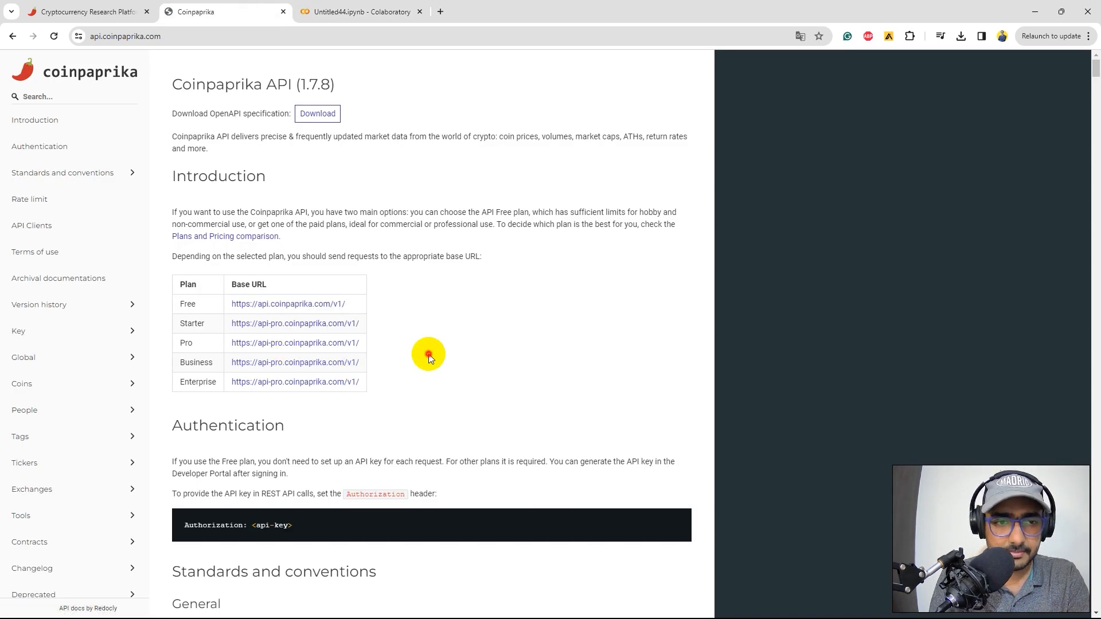
scroll(down, 3)
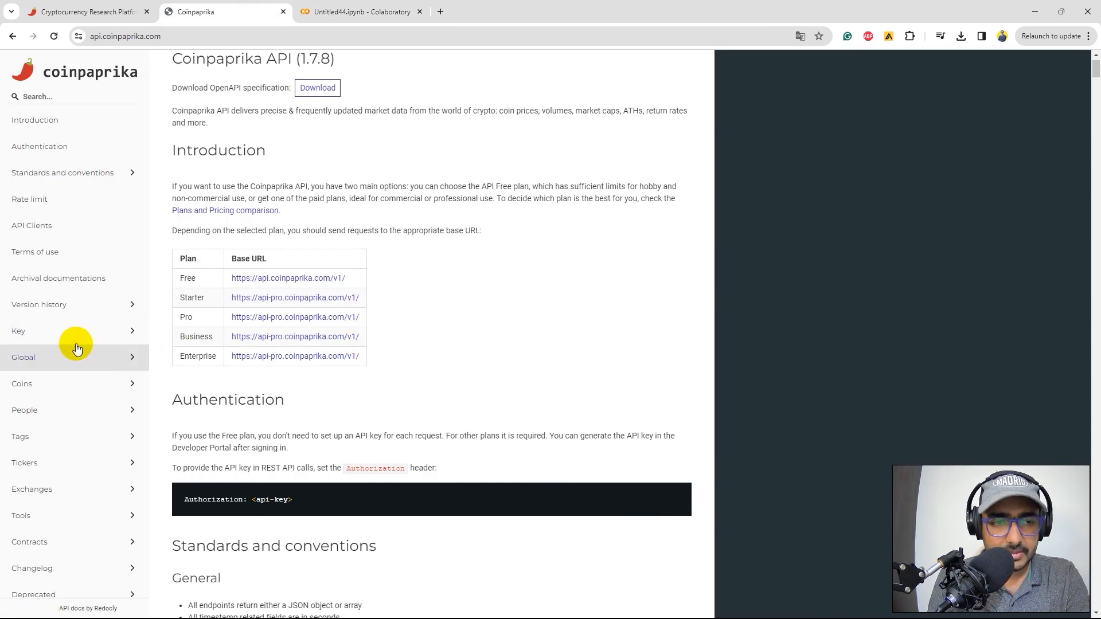
click(18, 331)
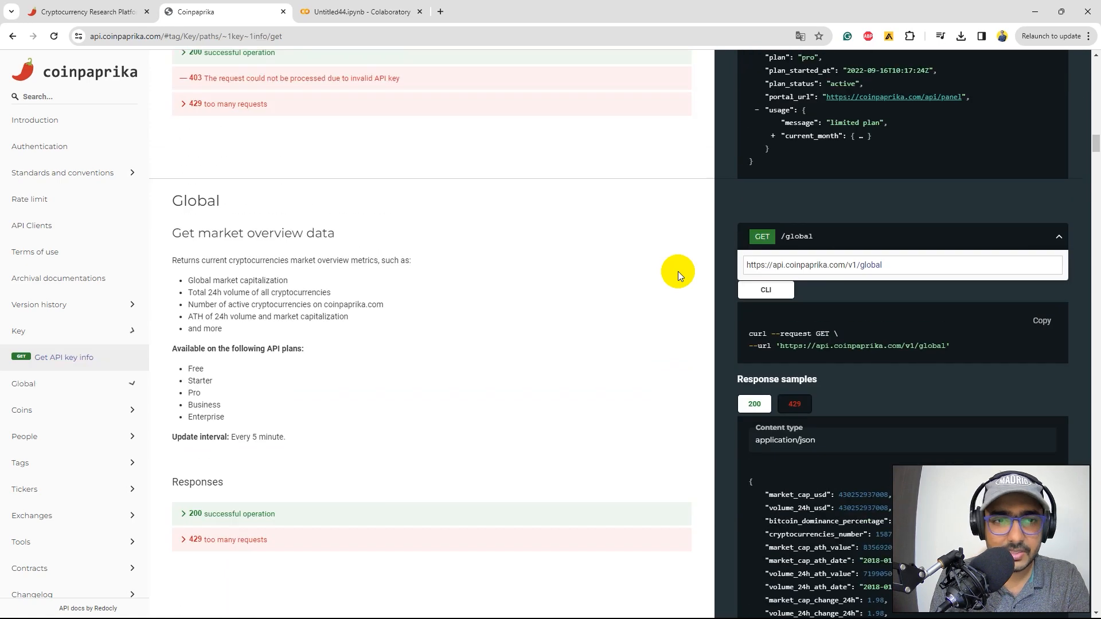
double_click(255, 234)
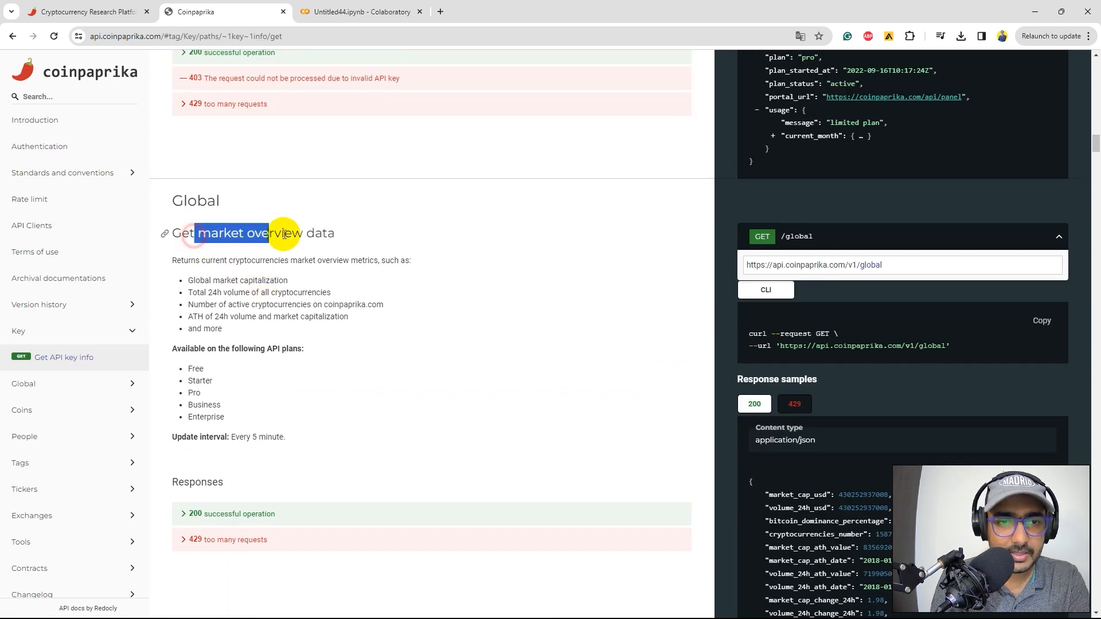
click(361, 11)
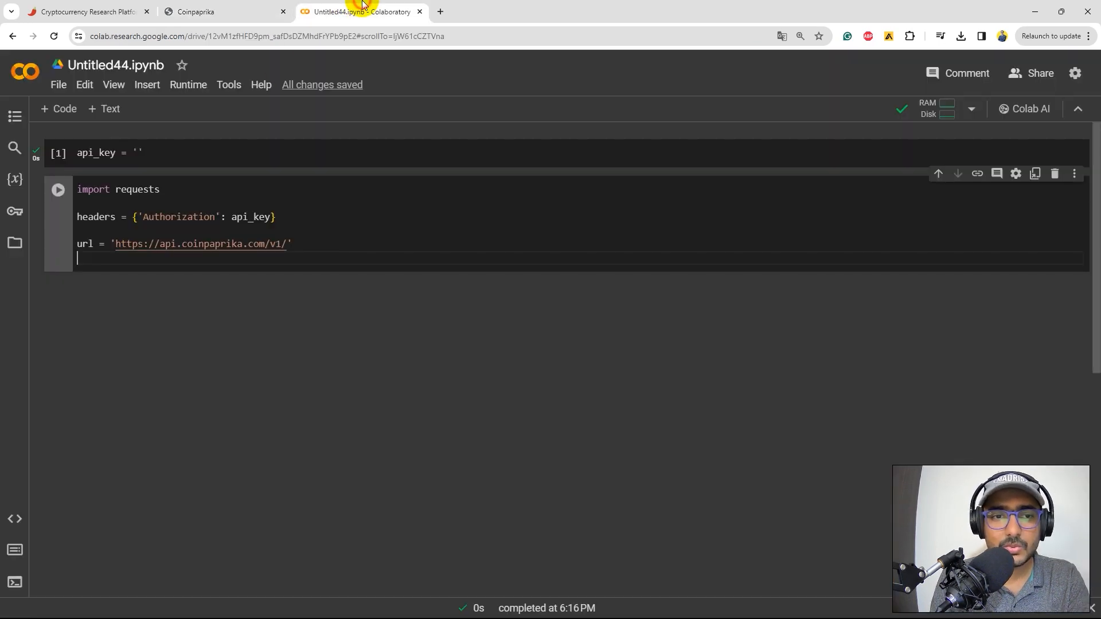
Write datatype = 'global' and final_url = url+datatype, run the cell, and resume editing
text(data)
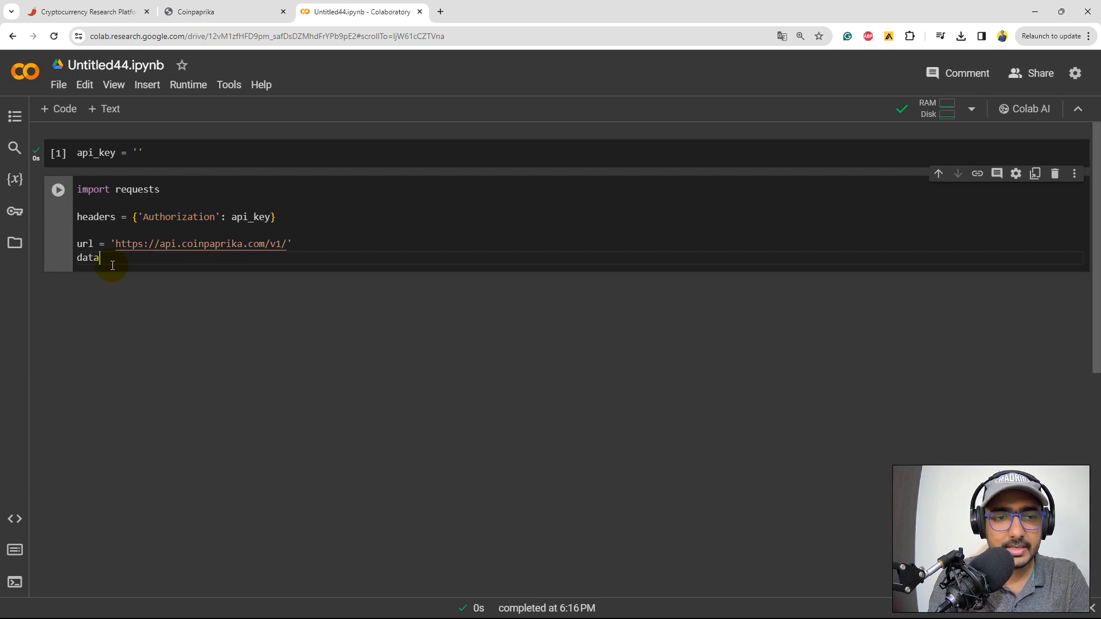
text(type = 'global')
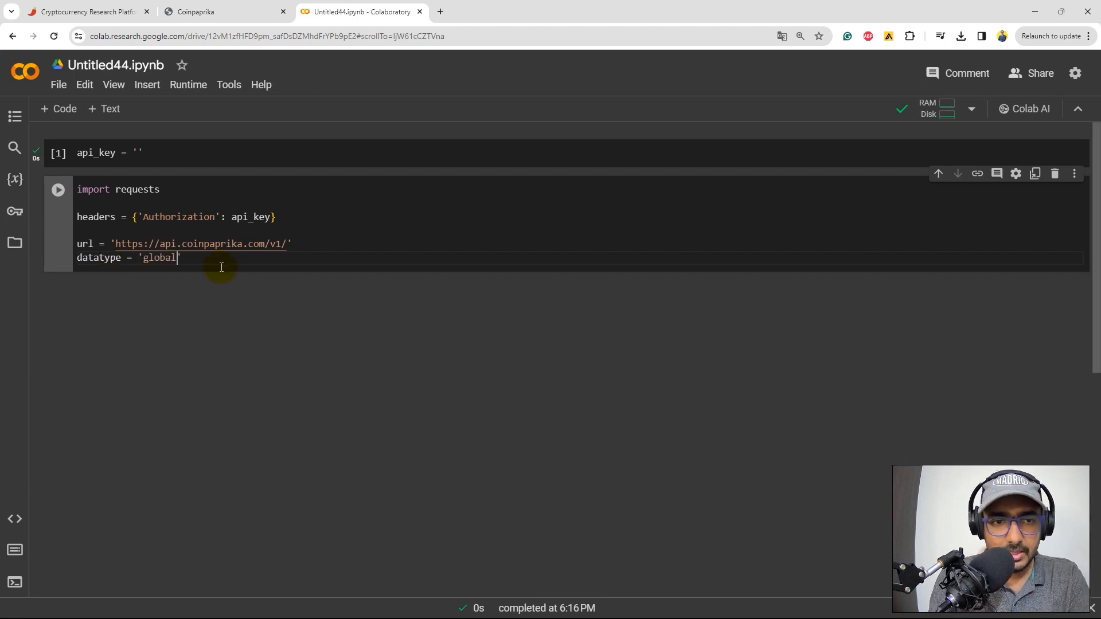
key(Enter)
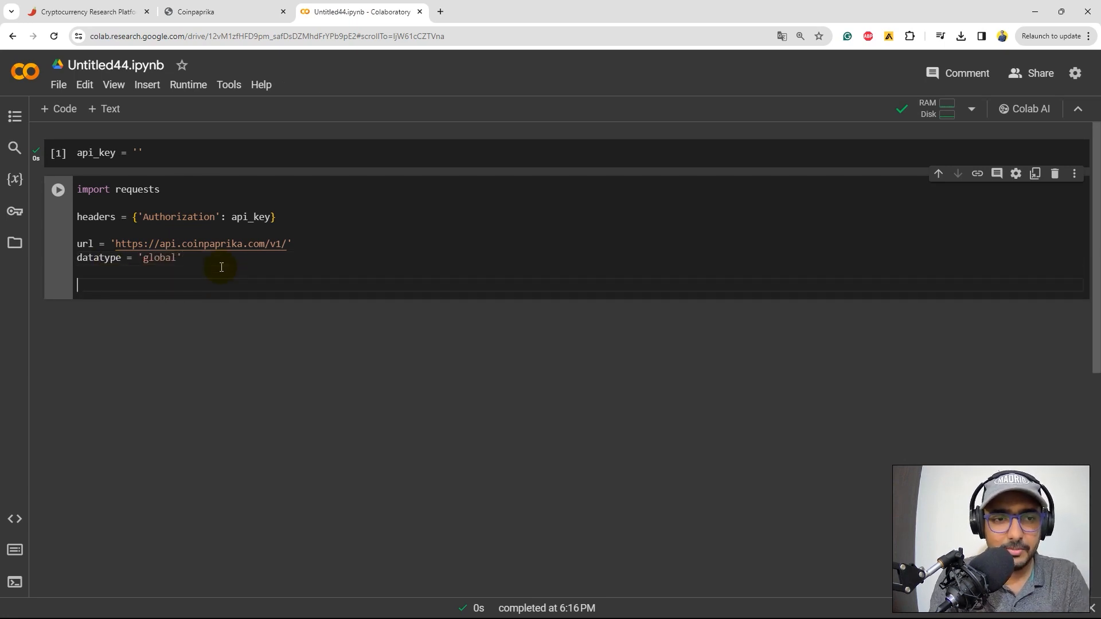
text(final_url = ')
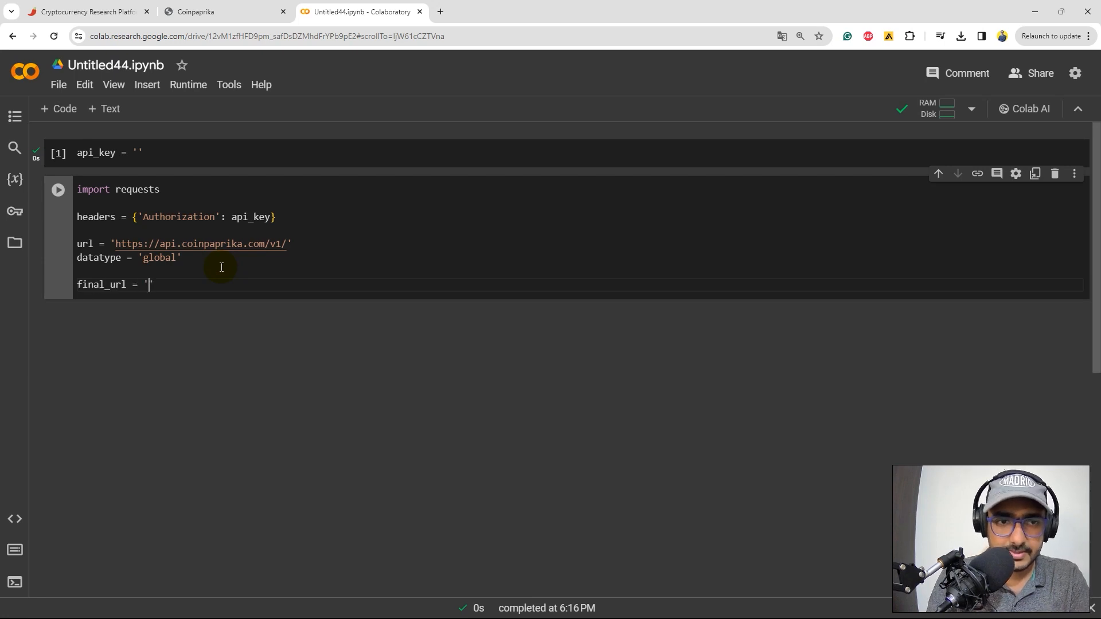
text(url+)
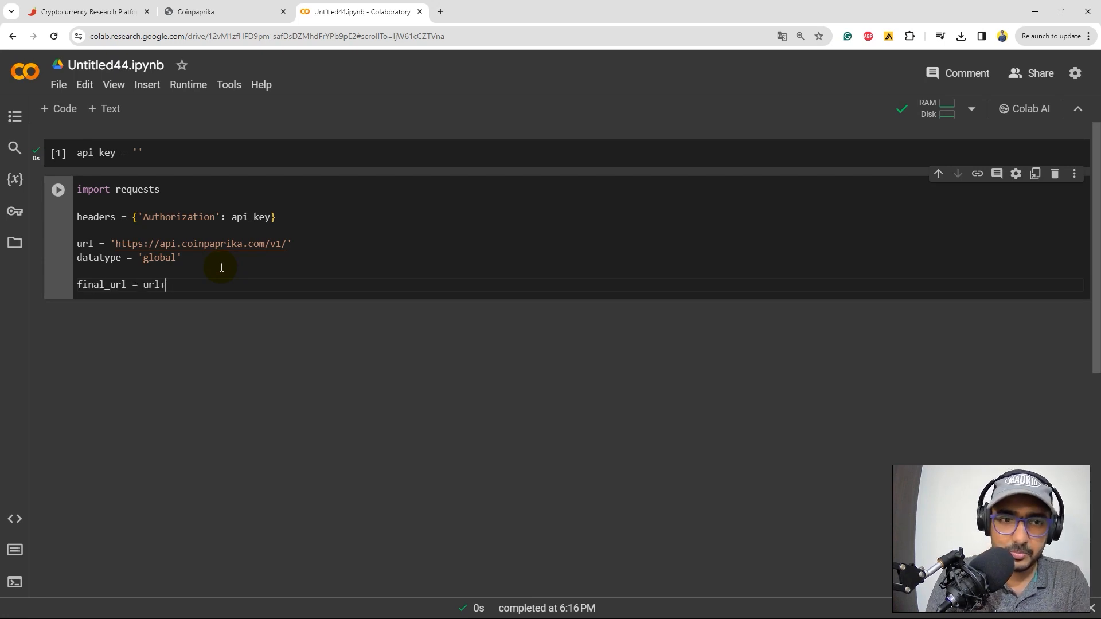
text(datatye)
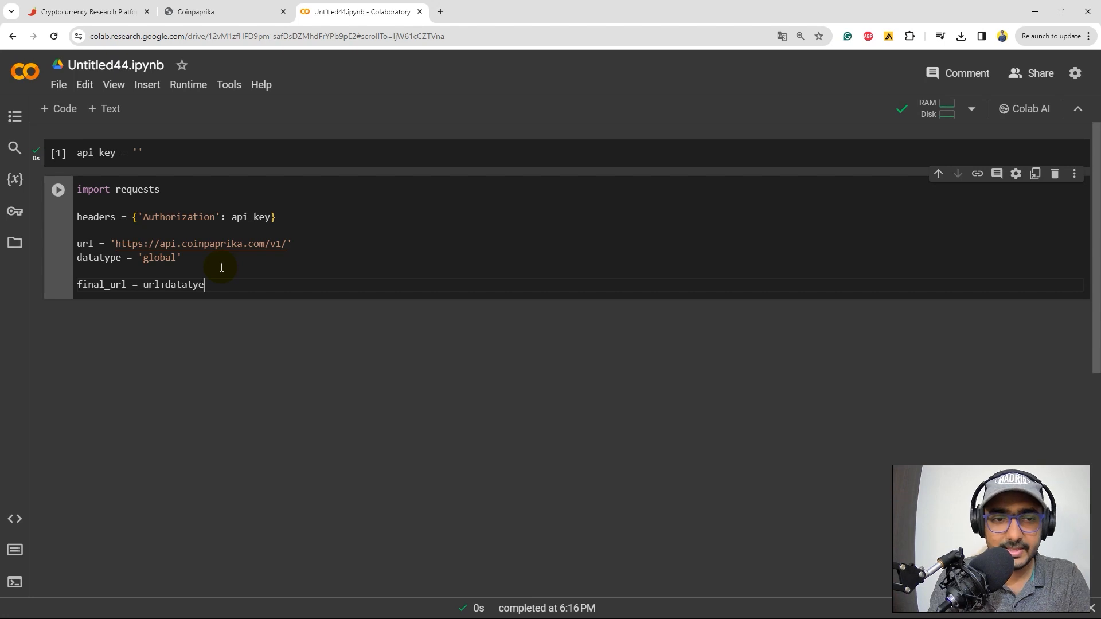
text(p)
key(Enter)
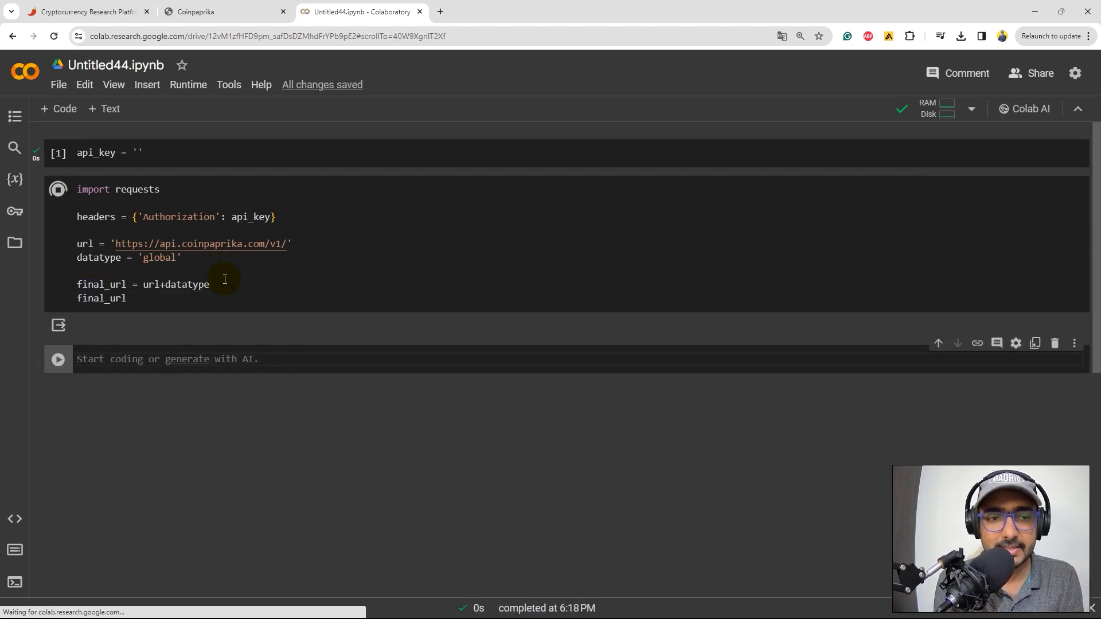
click(58, 188)
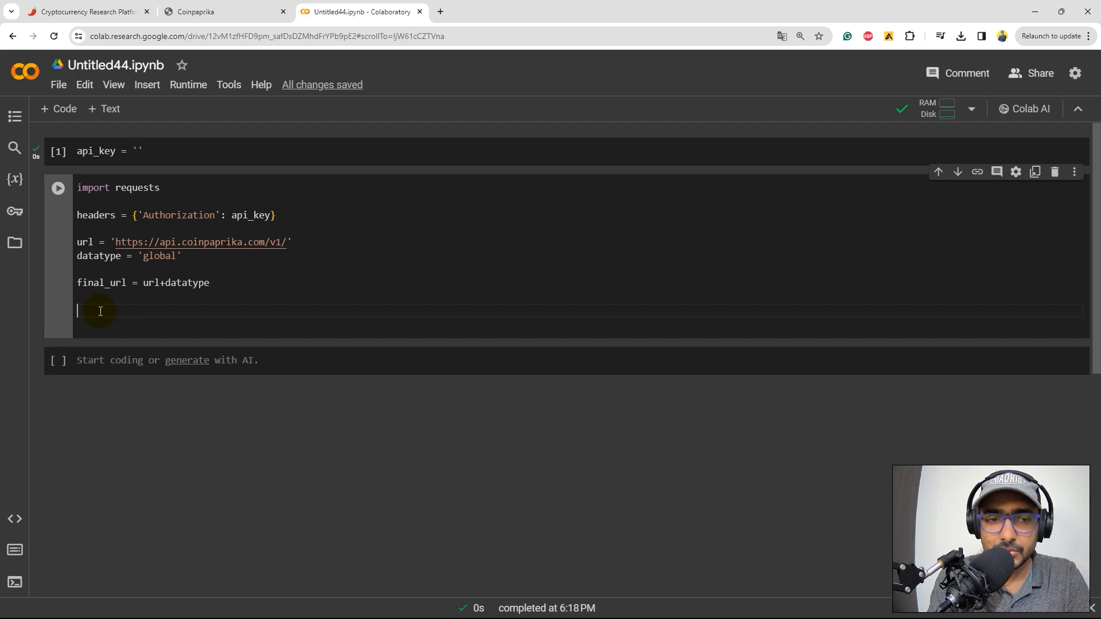
Write response = requests.get(final_url, headers) and data = response.json() in the cell
text(reponse = e)
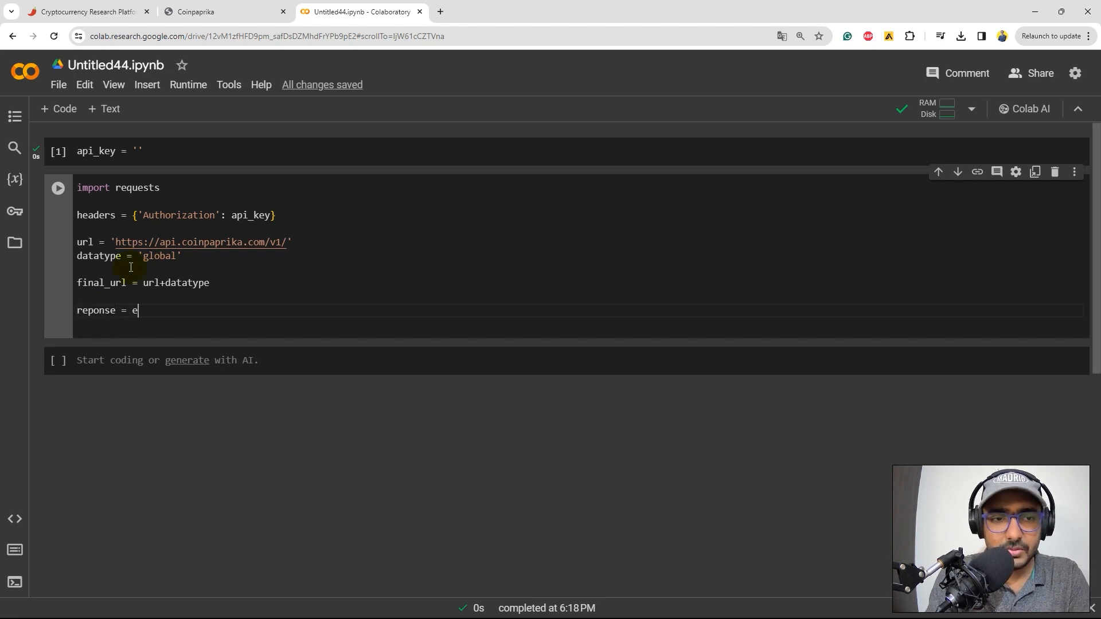
text(requests.get)
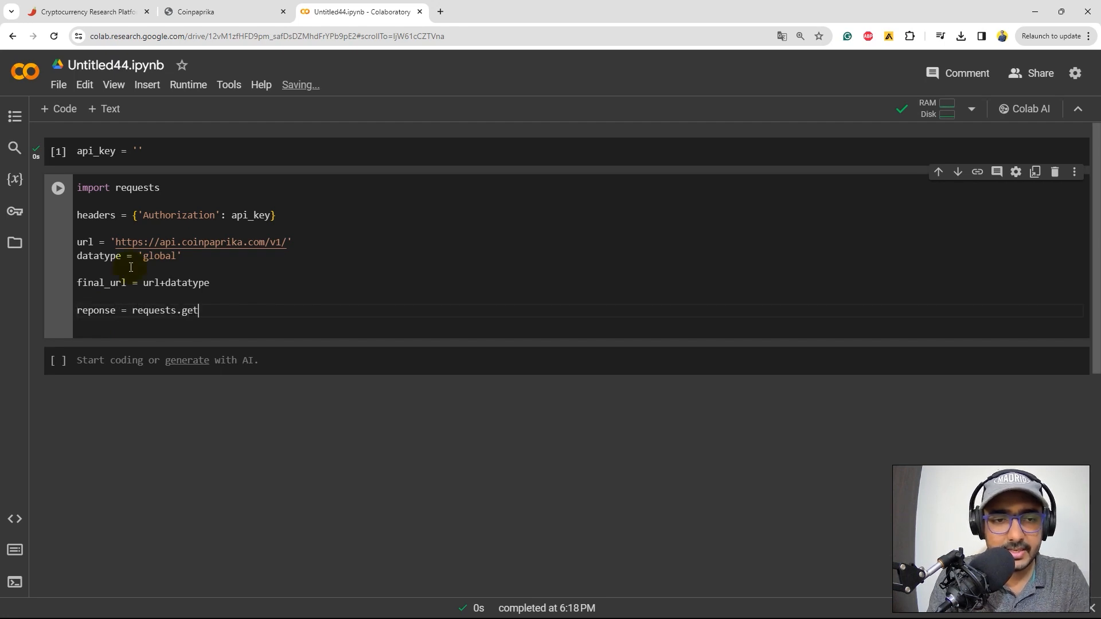
text((url,))
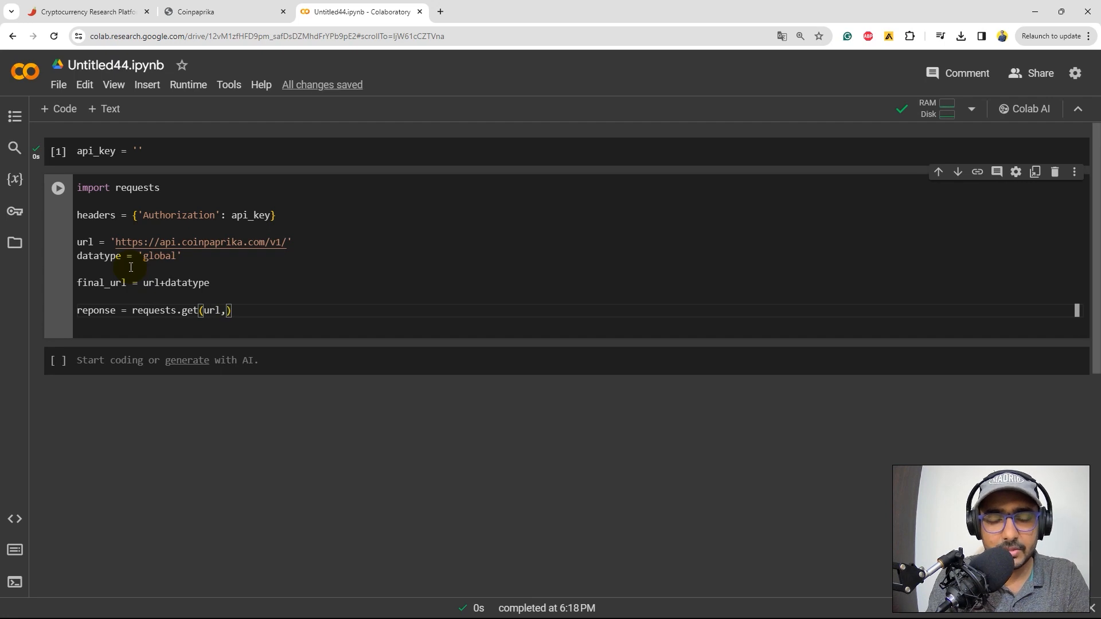
text(finla)
text(data)
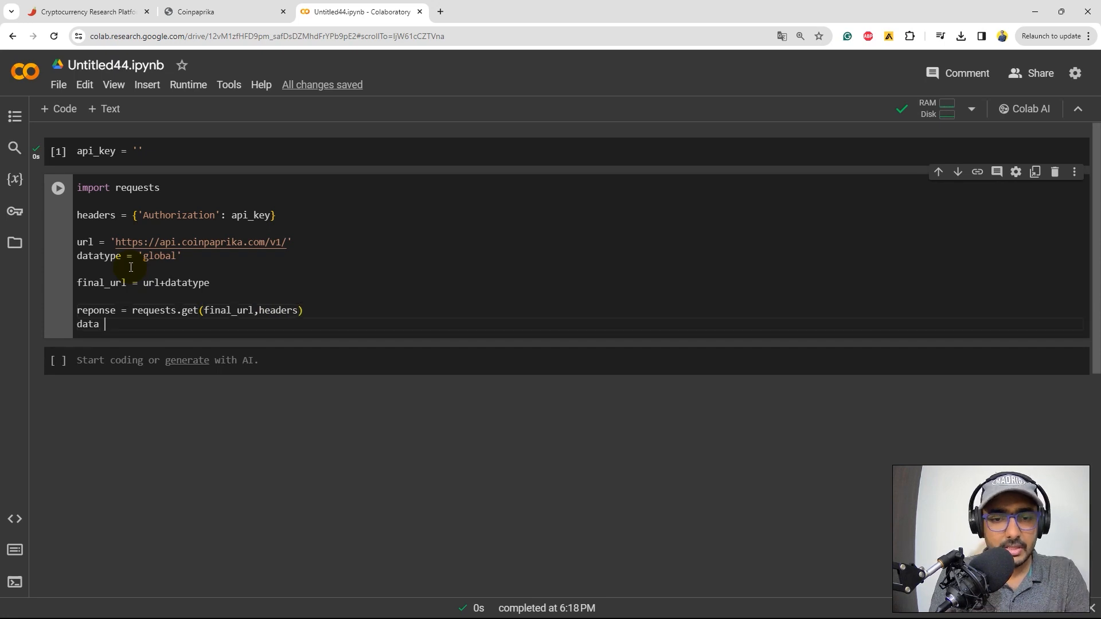
text(= response)
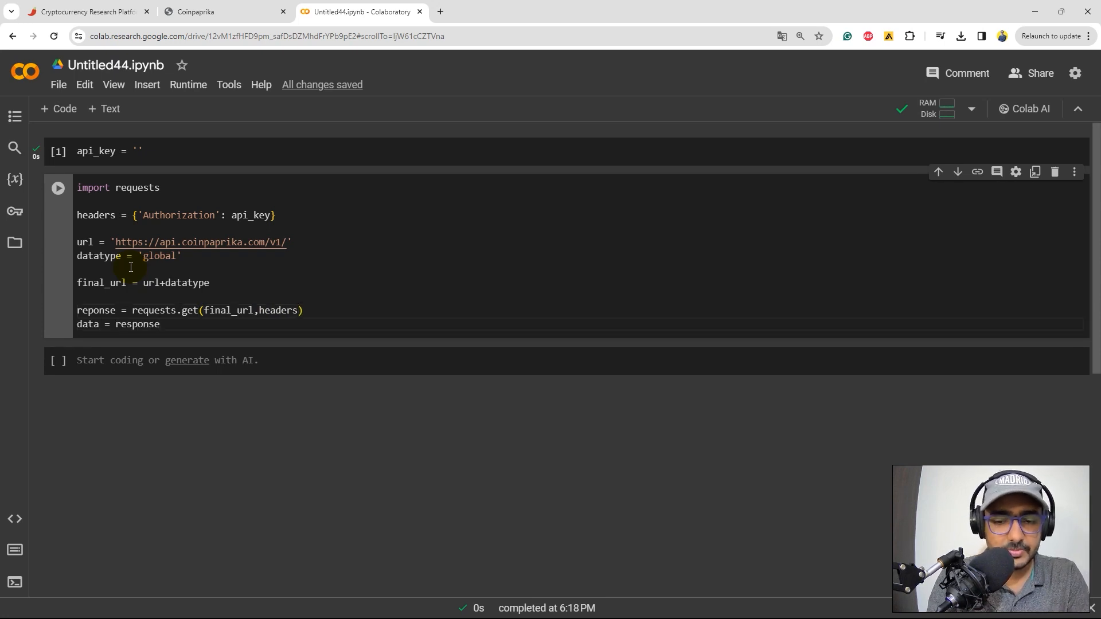
text(.jso)
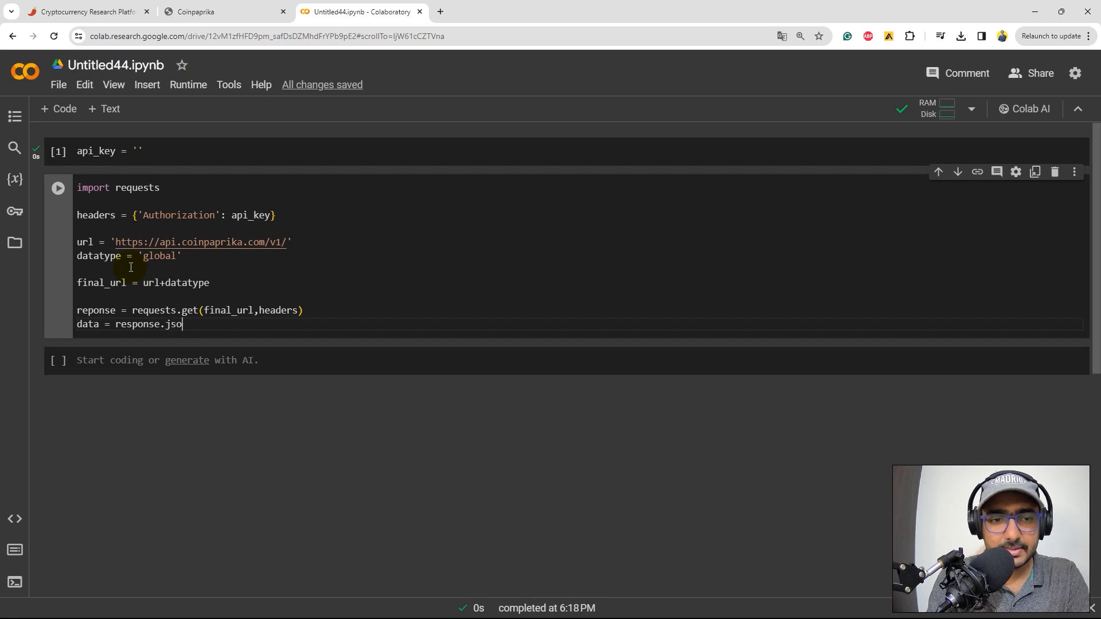
text(n())
text(data)
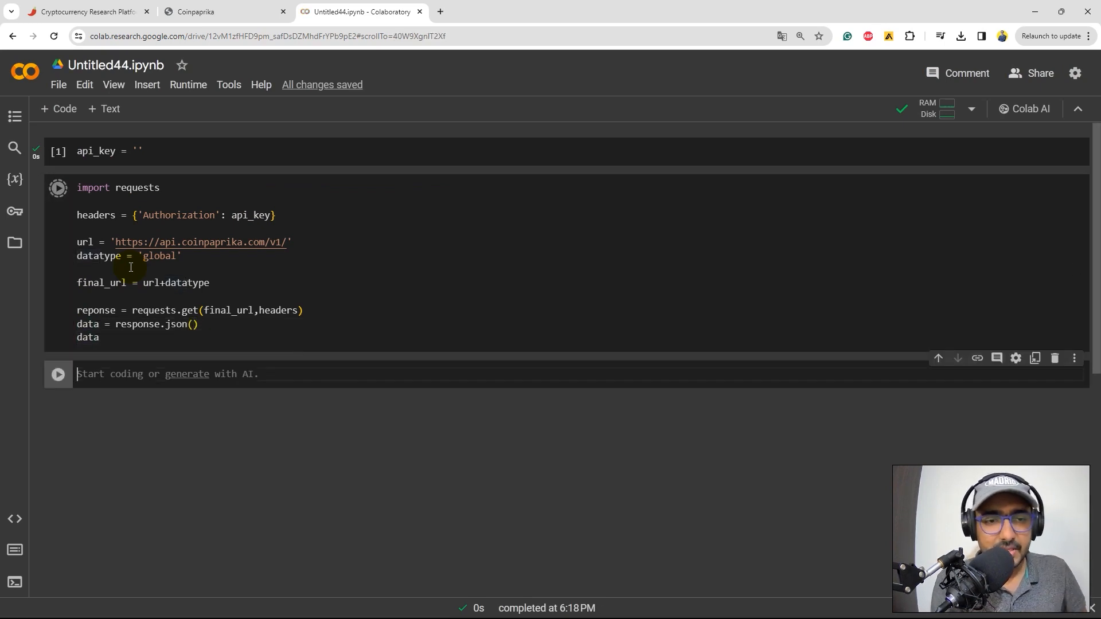
Correct the misspelled 'reponse' variable to 'response' after the NameError
click(57, 188)
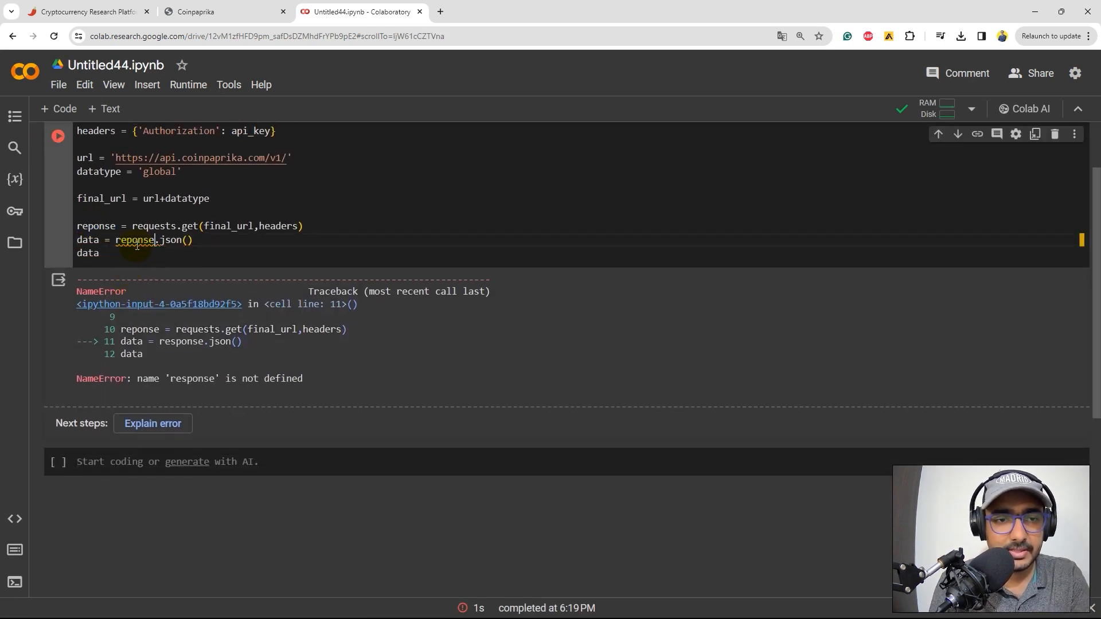
double_click(138, 241)
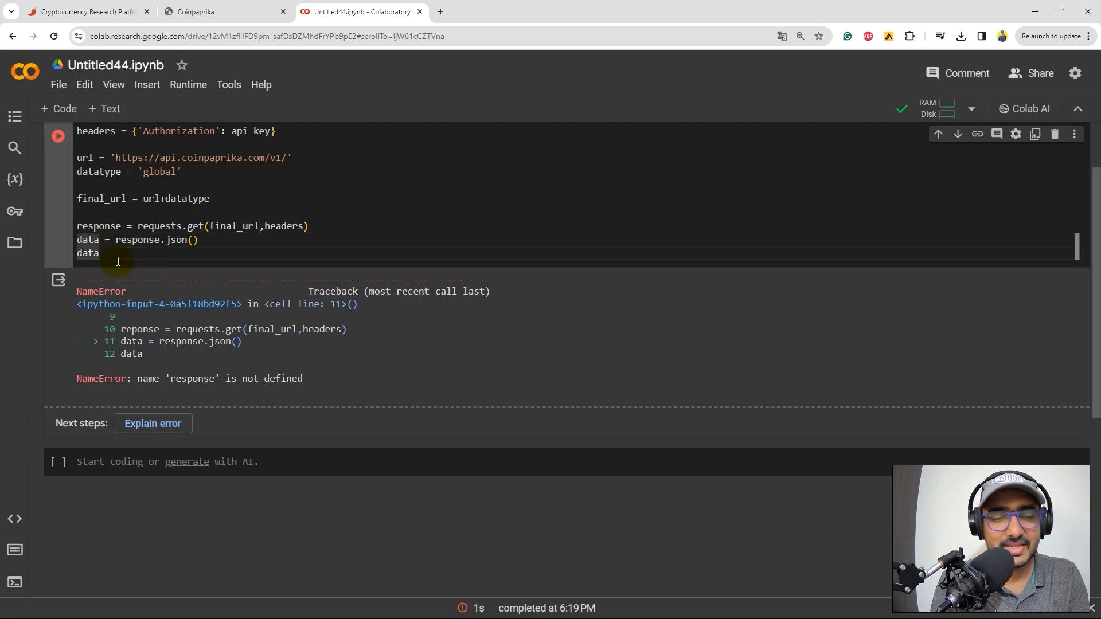
click(57, 136)
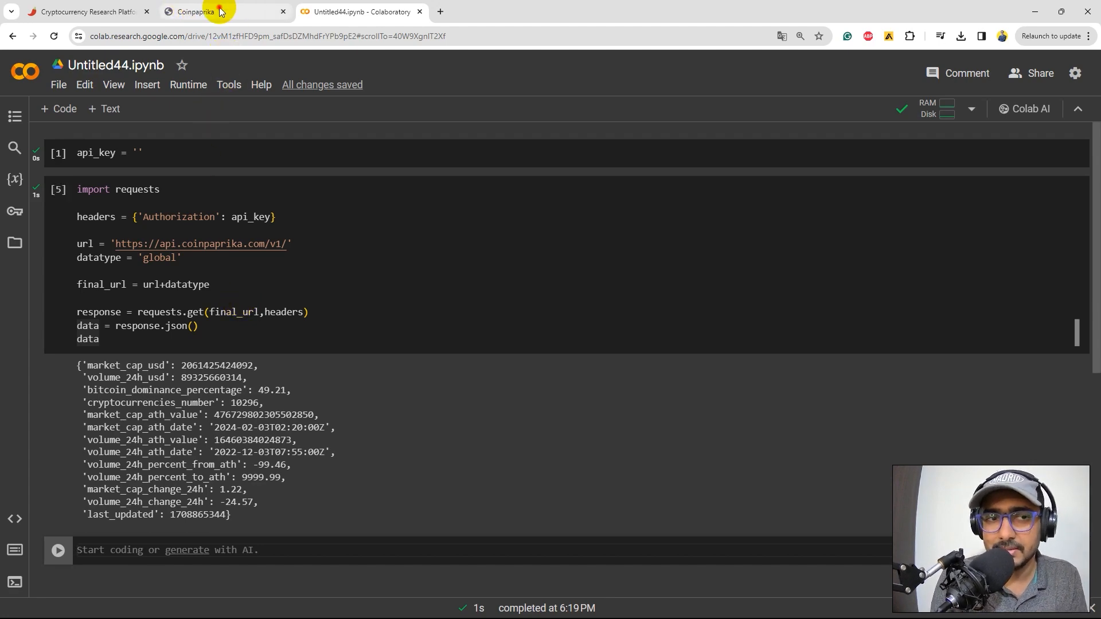
Rerun the cell to print the global market data with market cap and Bitcoin dominance
click(98, 338)
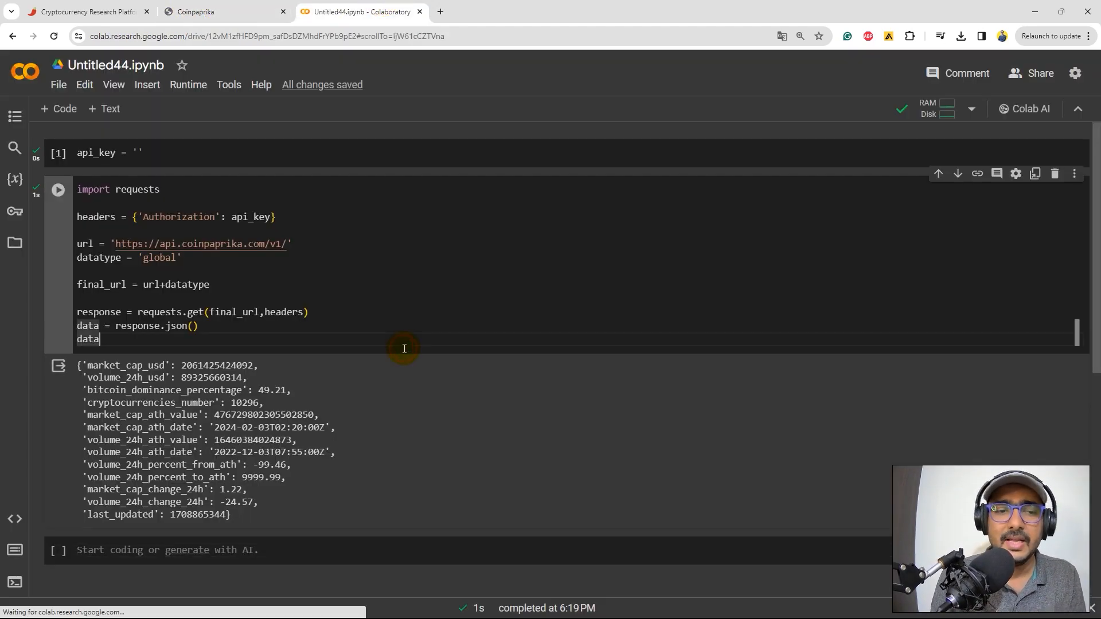